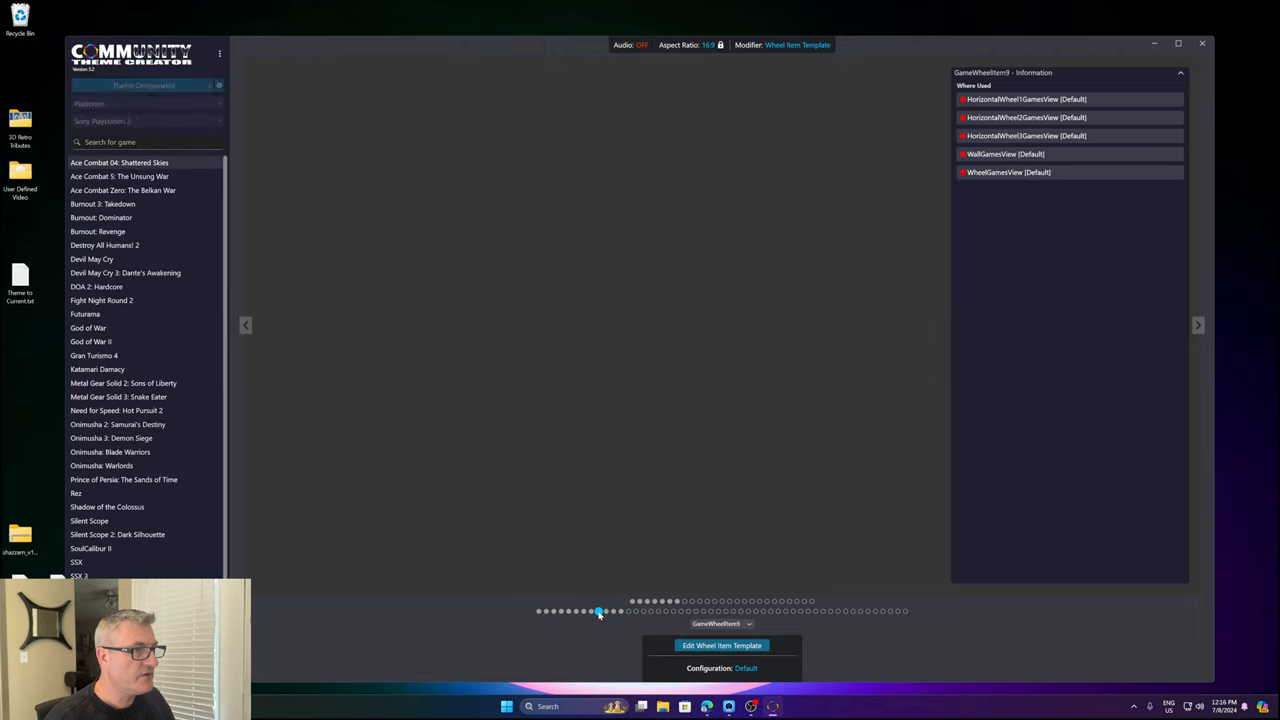
- Select the GameWheelItem11 wheel item template, previewing the Ace Combat 04 PS2 box
left_click(598, 611)
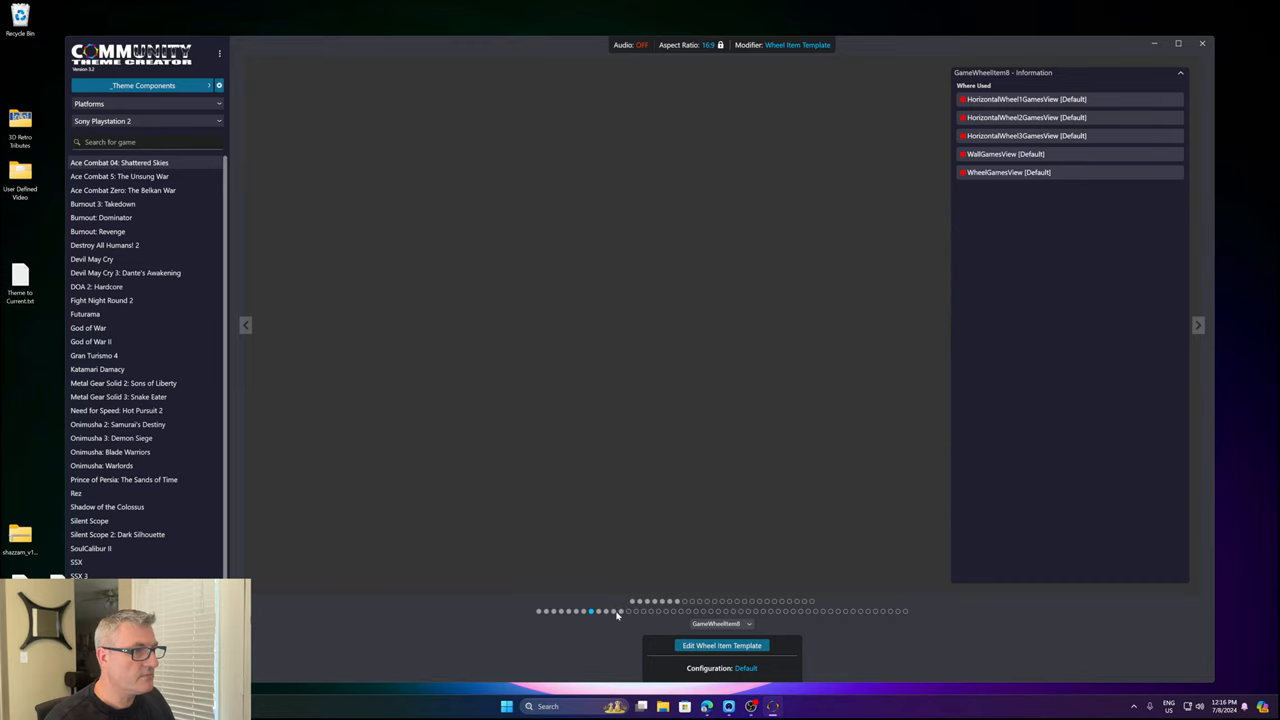
left_click(613, 611)
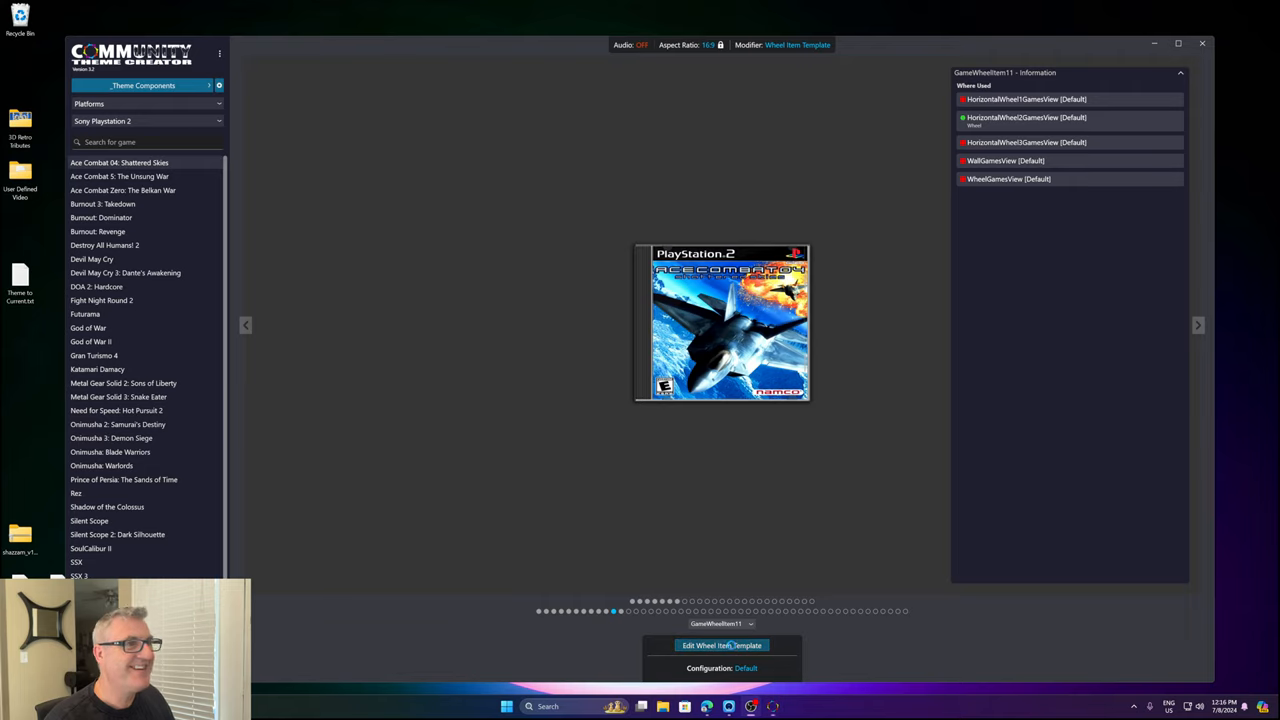
- Edit the GameWheelItem11 template and locate the Image Spine element's Media settings
left_click(721, 645)
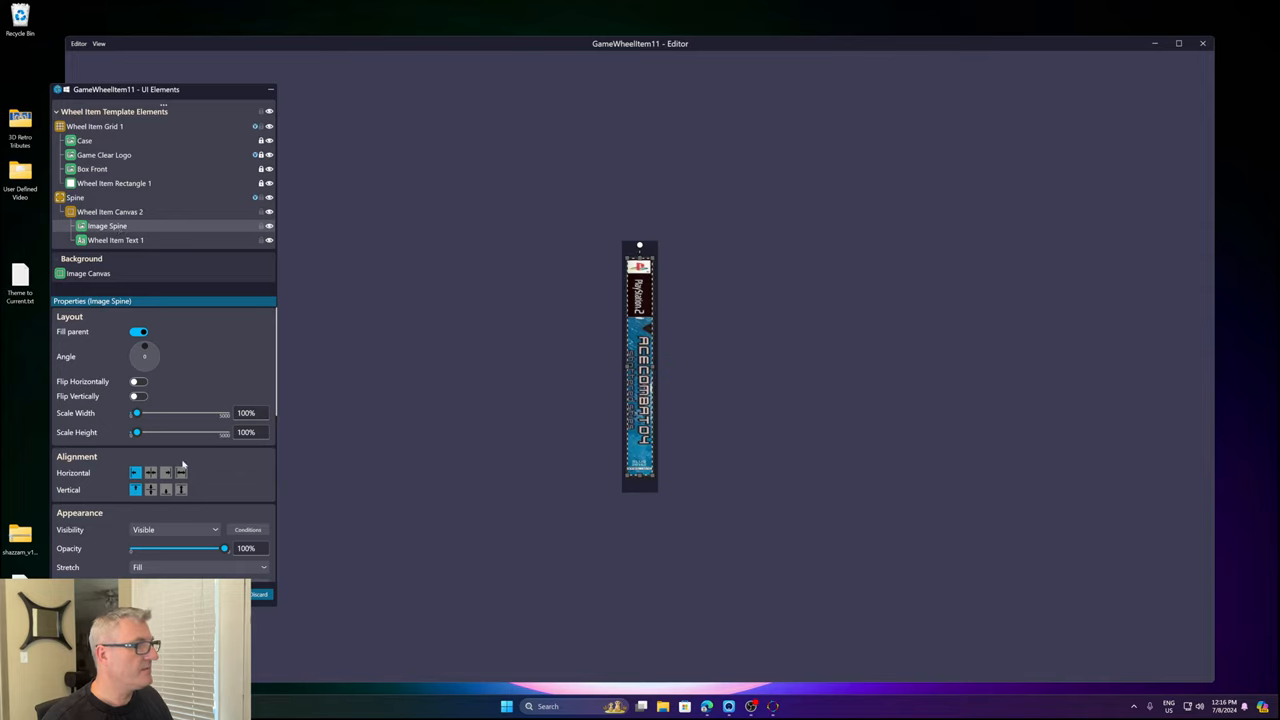
scroll("down", 3)
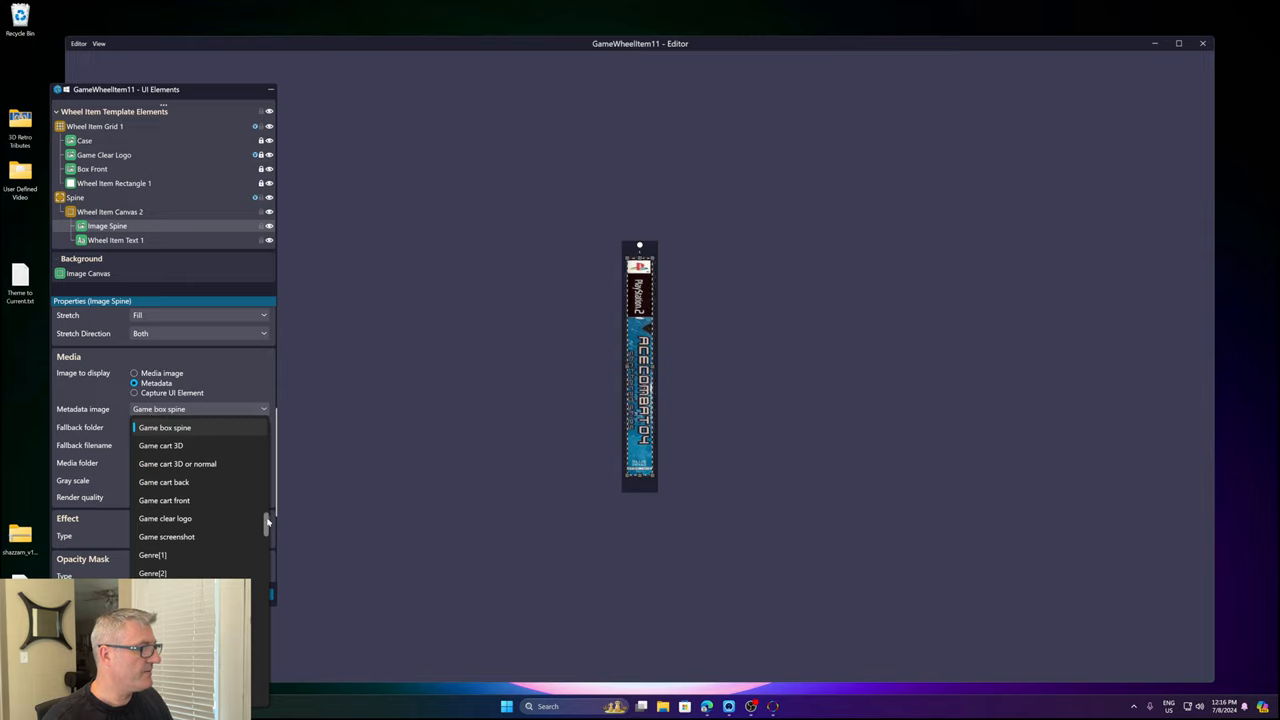
scroll("up", 3)
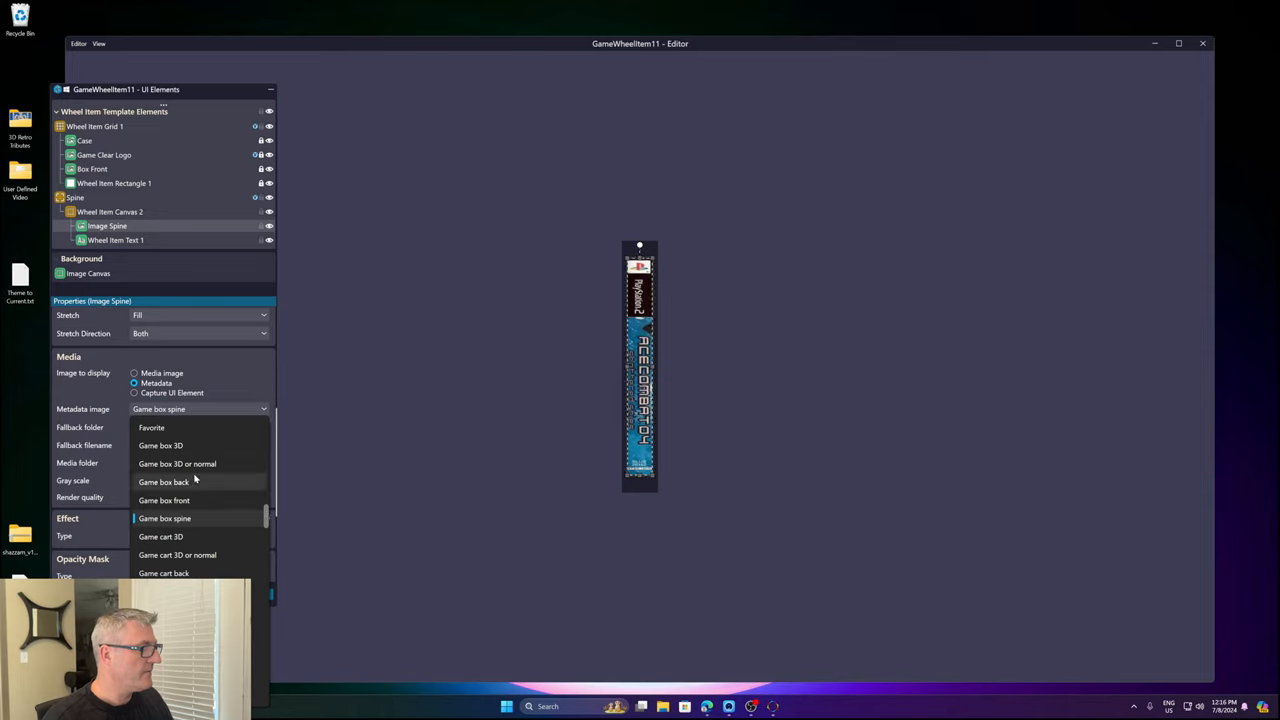
- Browse the Image Spine's metadata image choices, keeping Game box spine selected
left_click(164, 518)
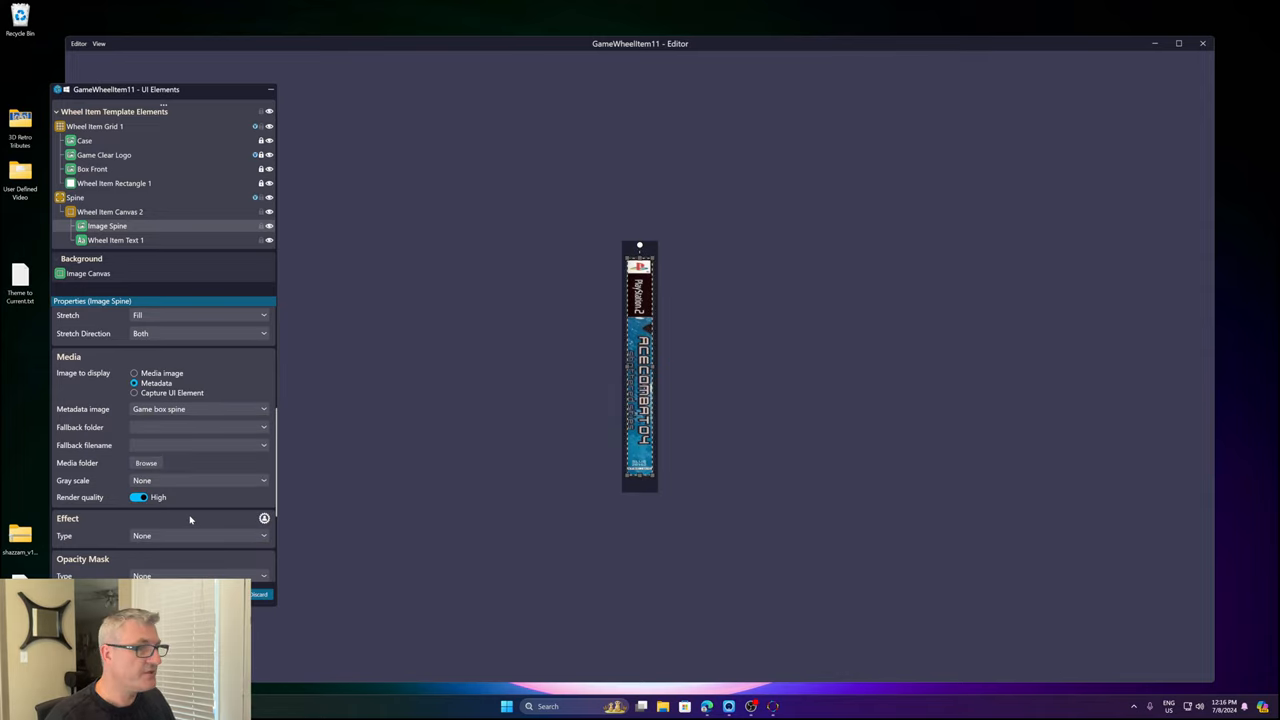
left_click(197, 409)
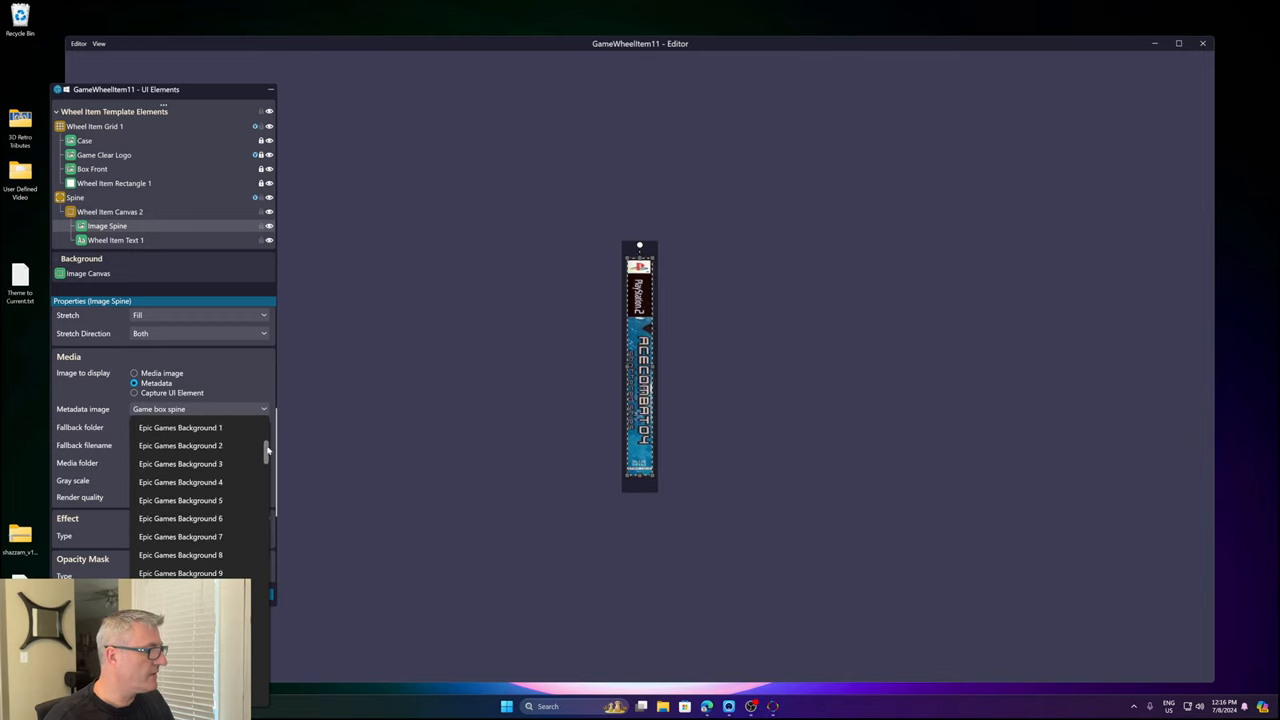
scroll("up", 3)
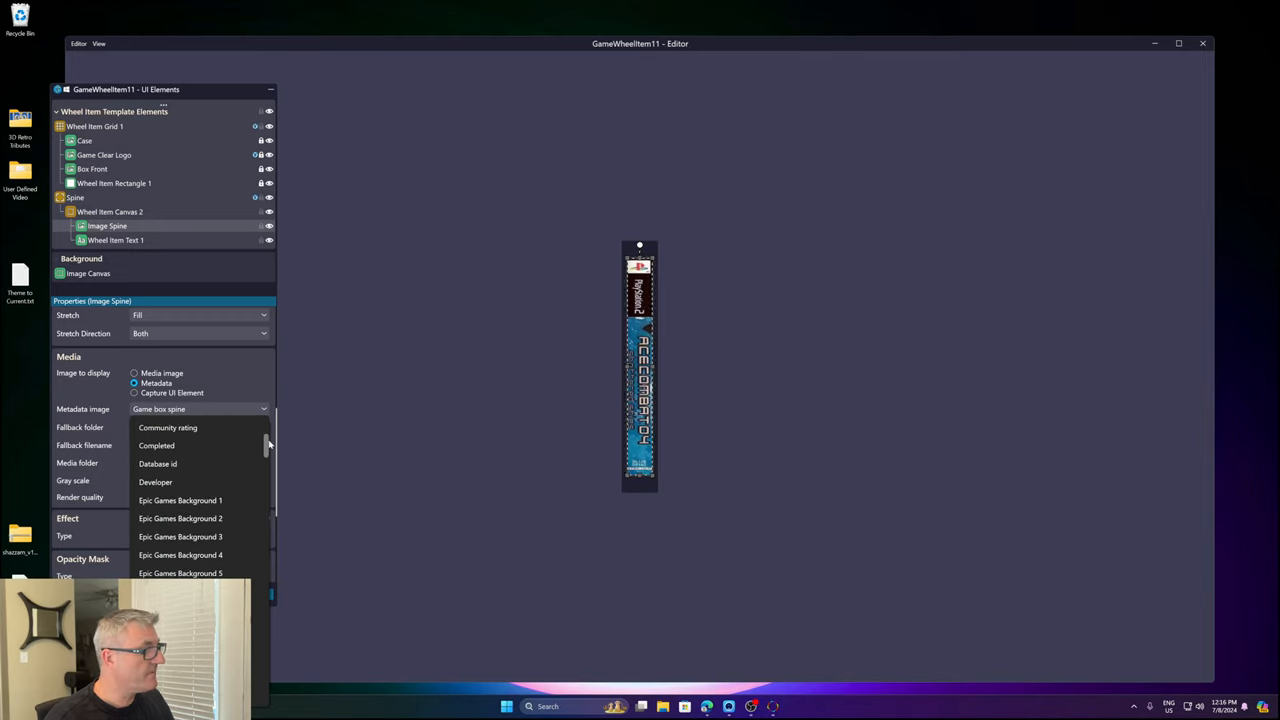
scroll("up", 3)
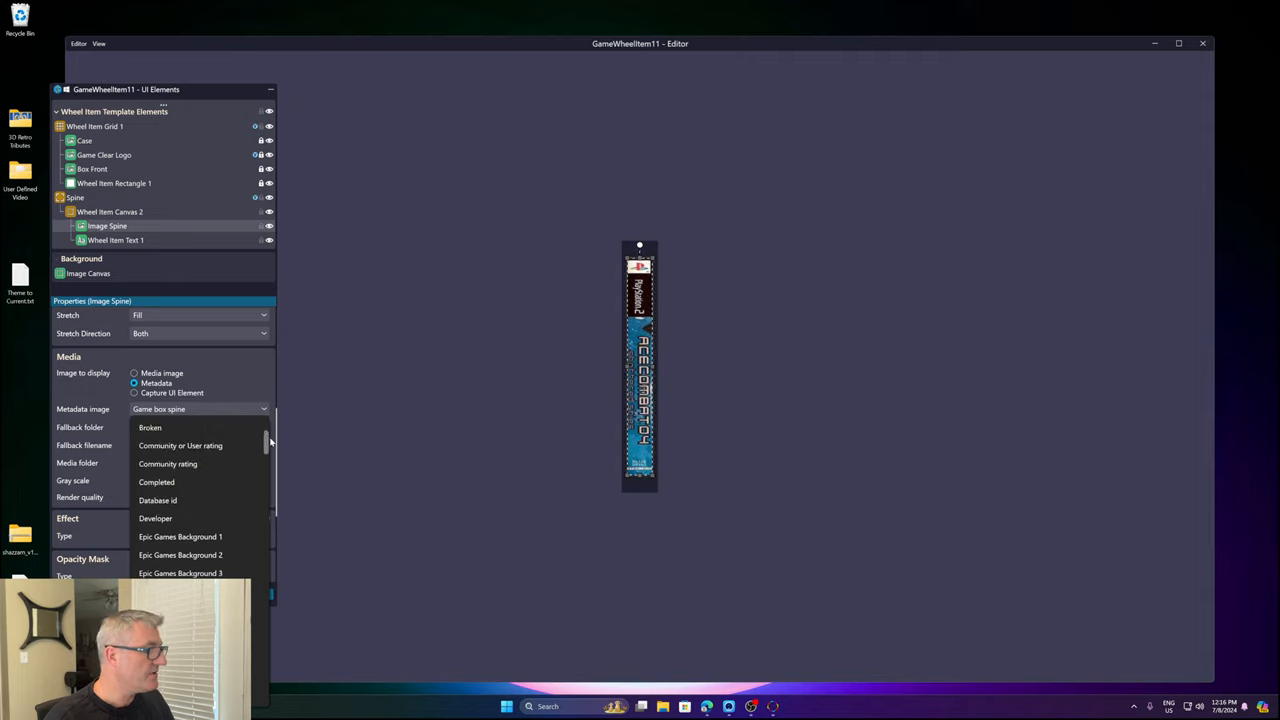
scroll("down", 3)
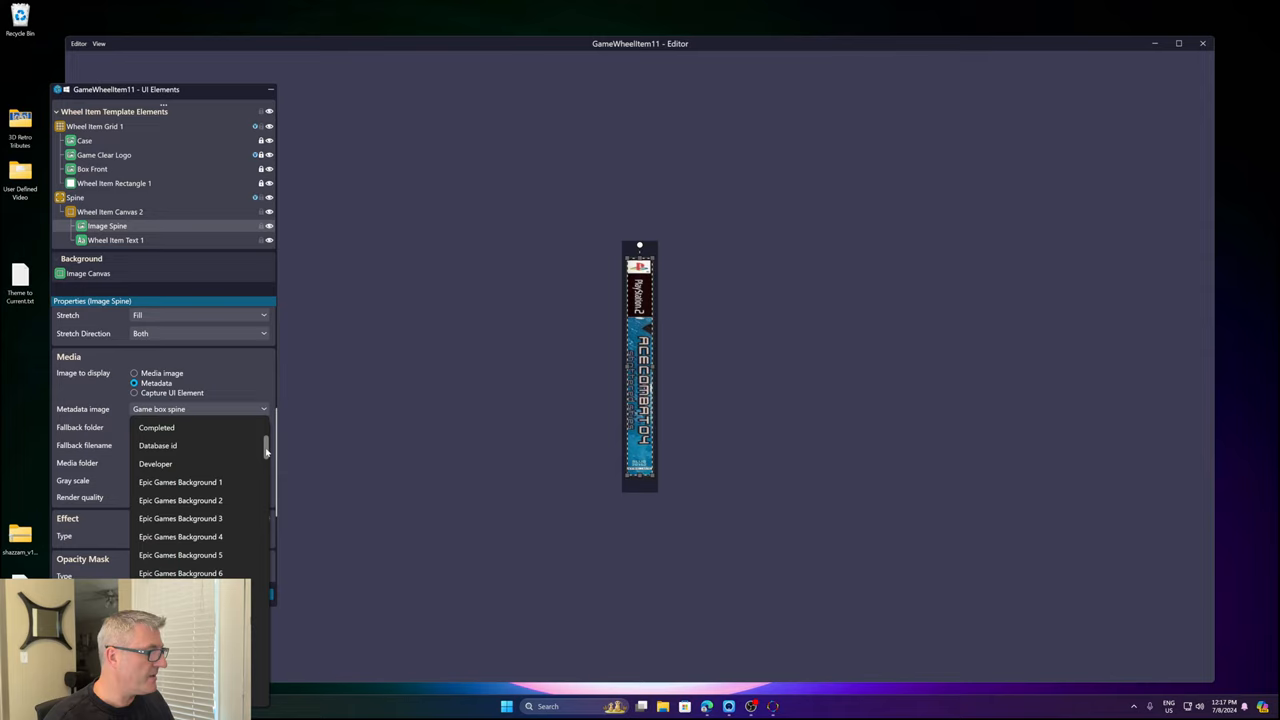
scroll("down", 3)
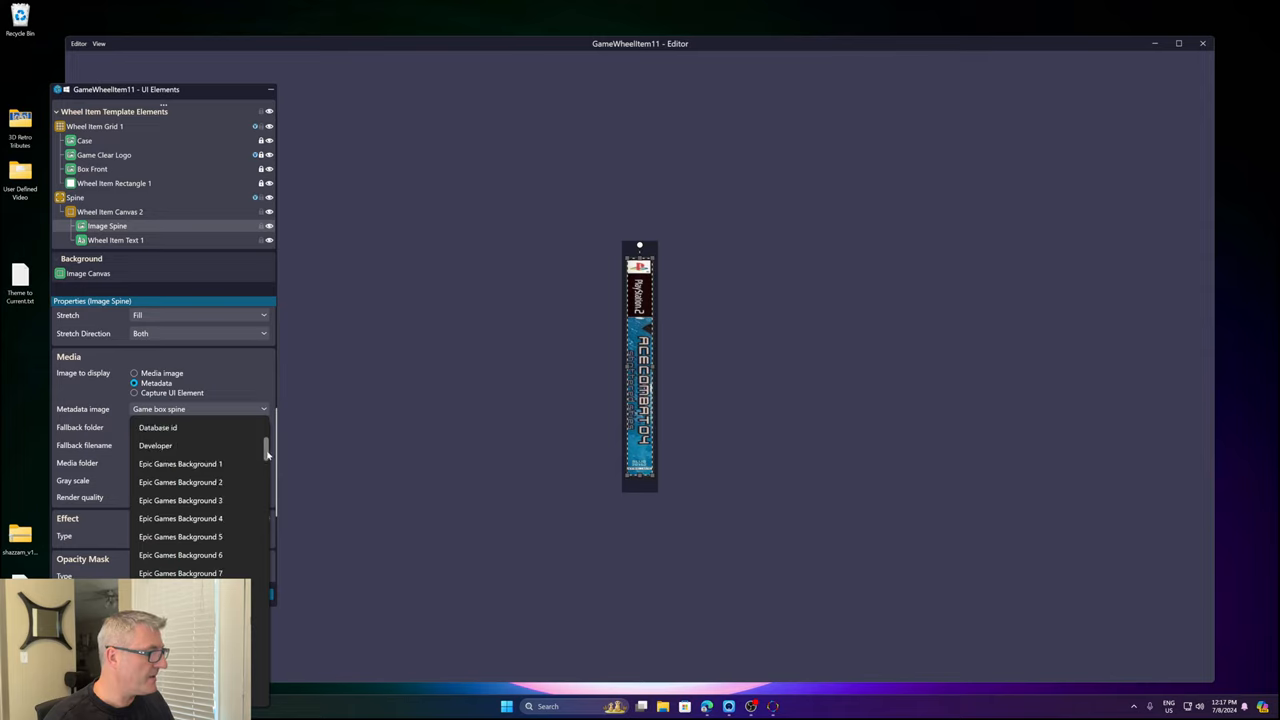
scroll("down", 3)
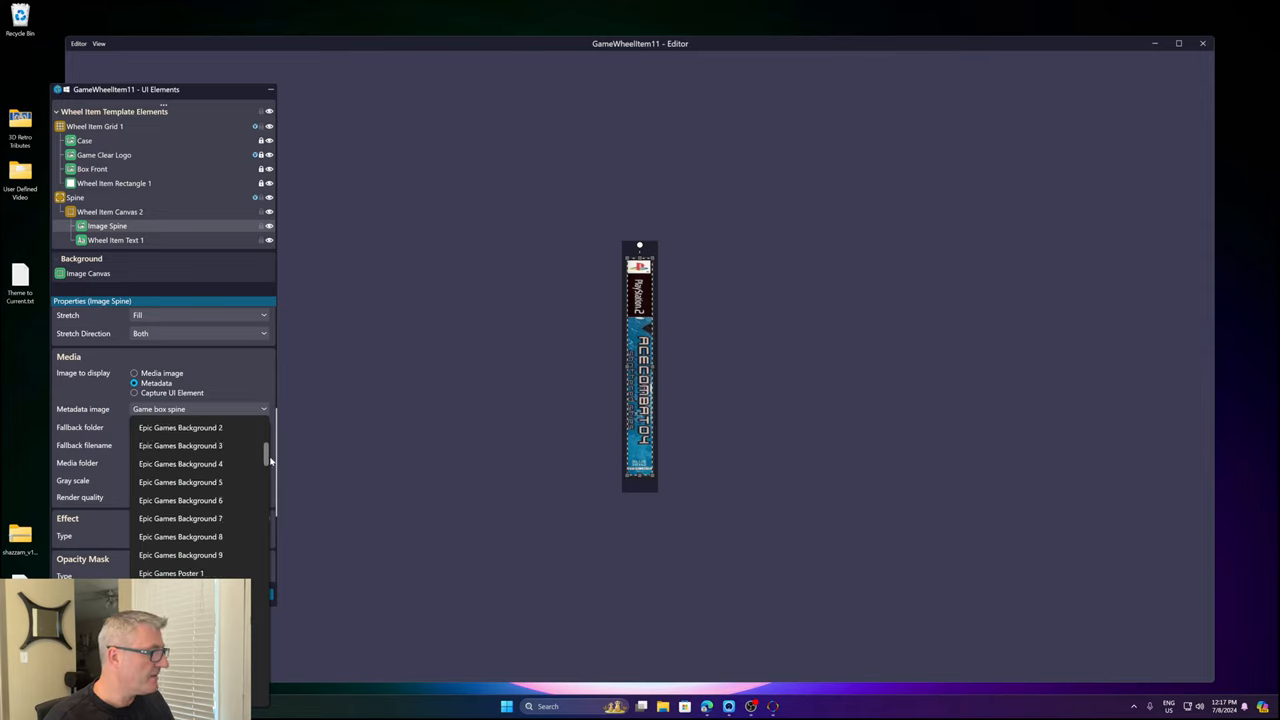
scroll("down", 3)
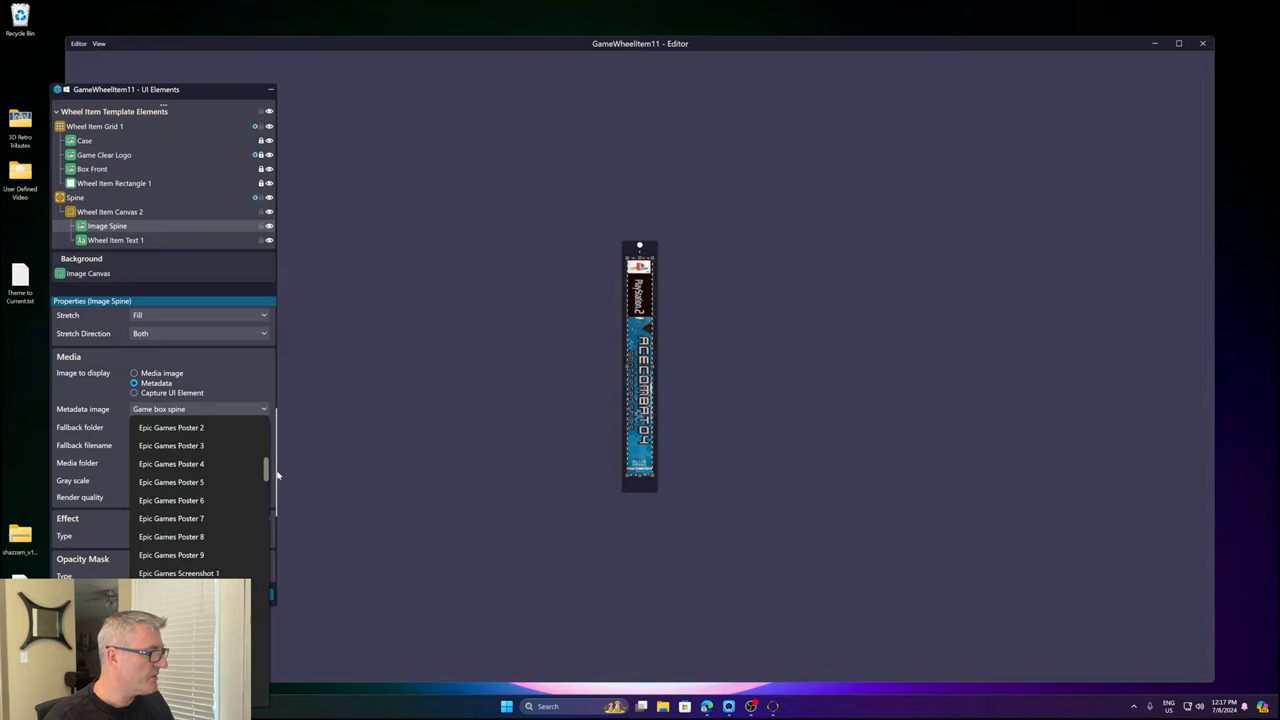
scroll("down", 3)
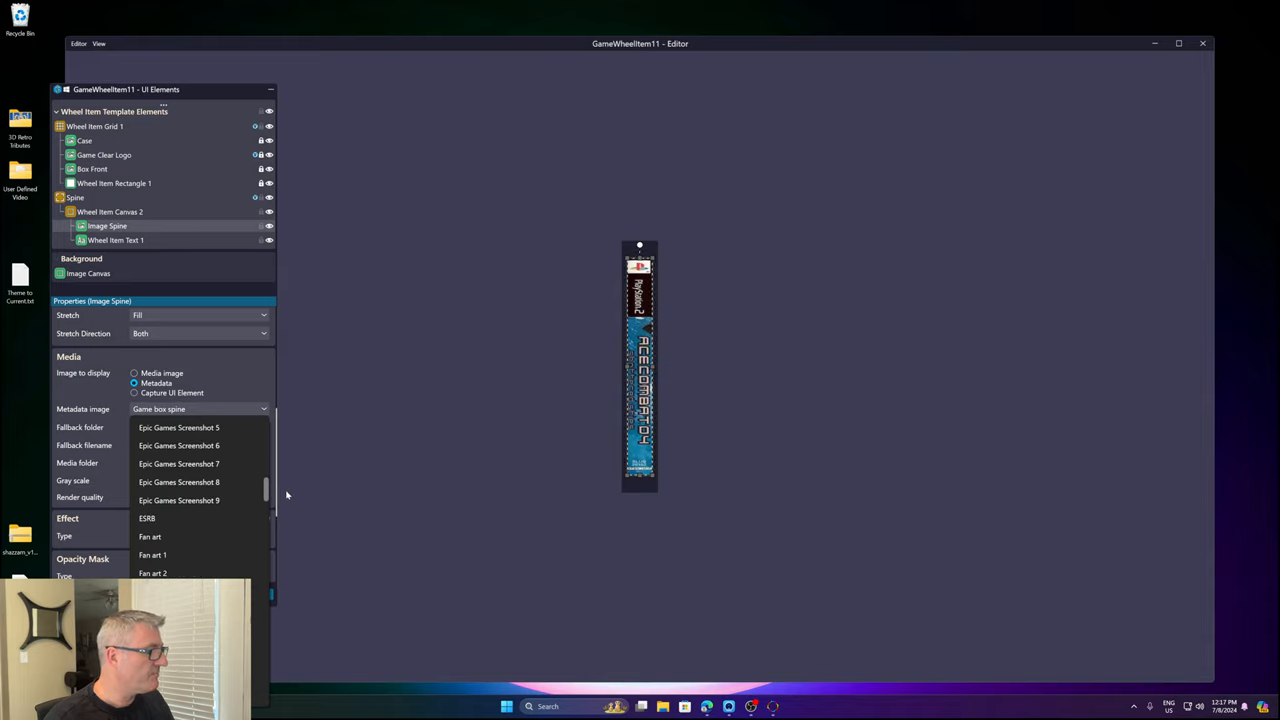
scroll("down", 3)
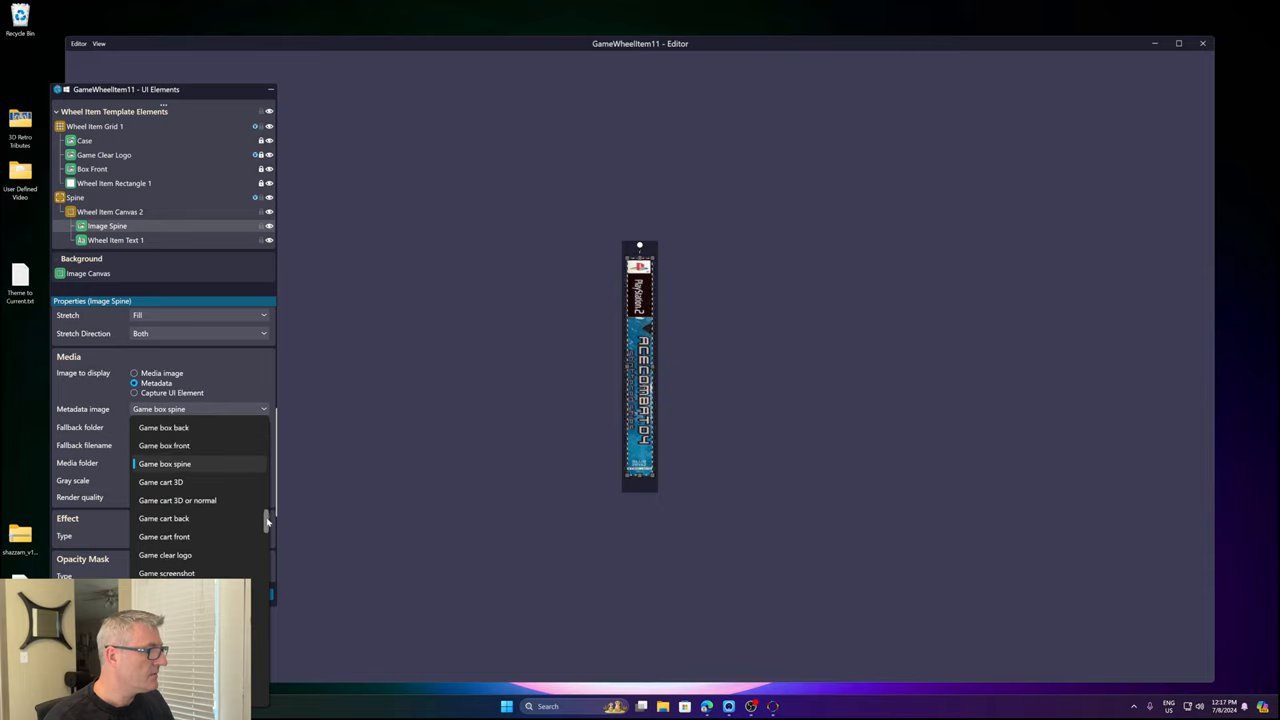
scroll("down", 3)
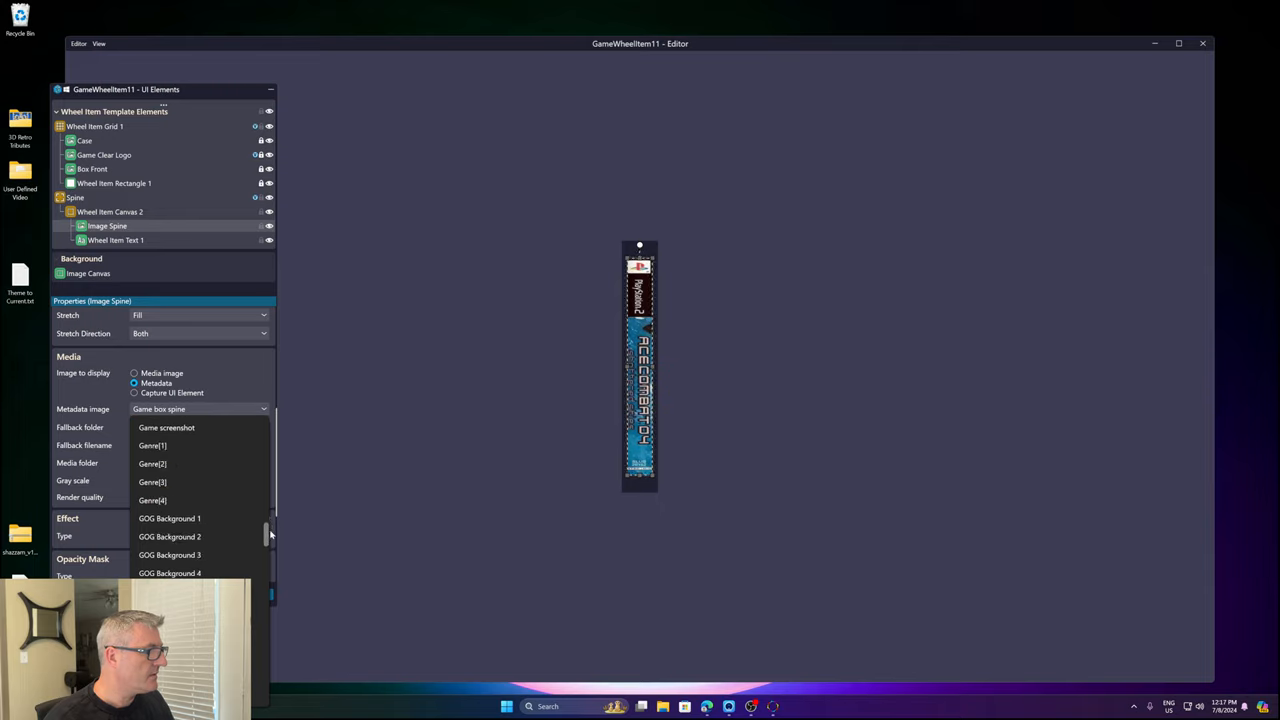
scroll("down", 3)
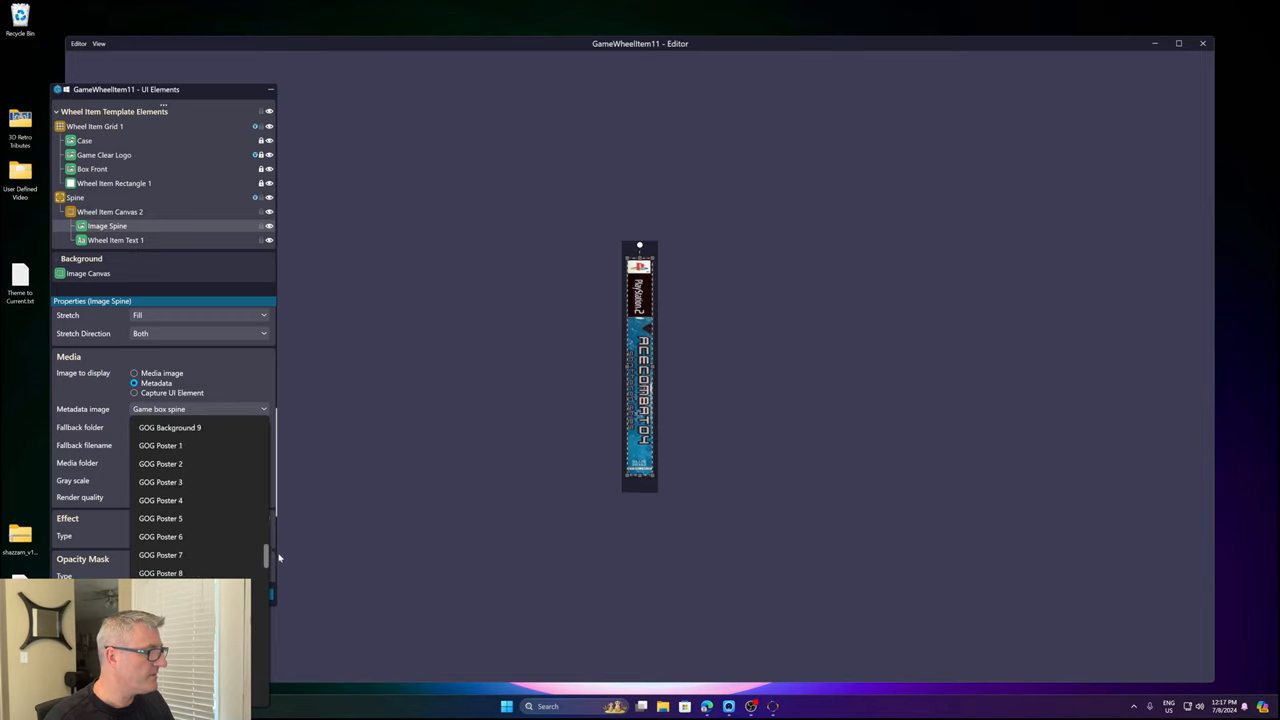
scroll("down", 3)
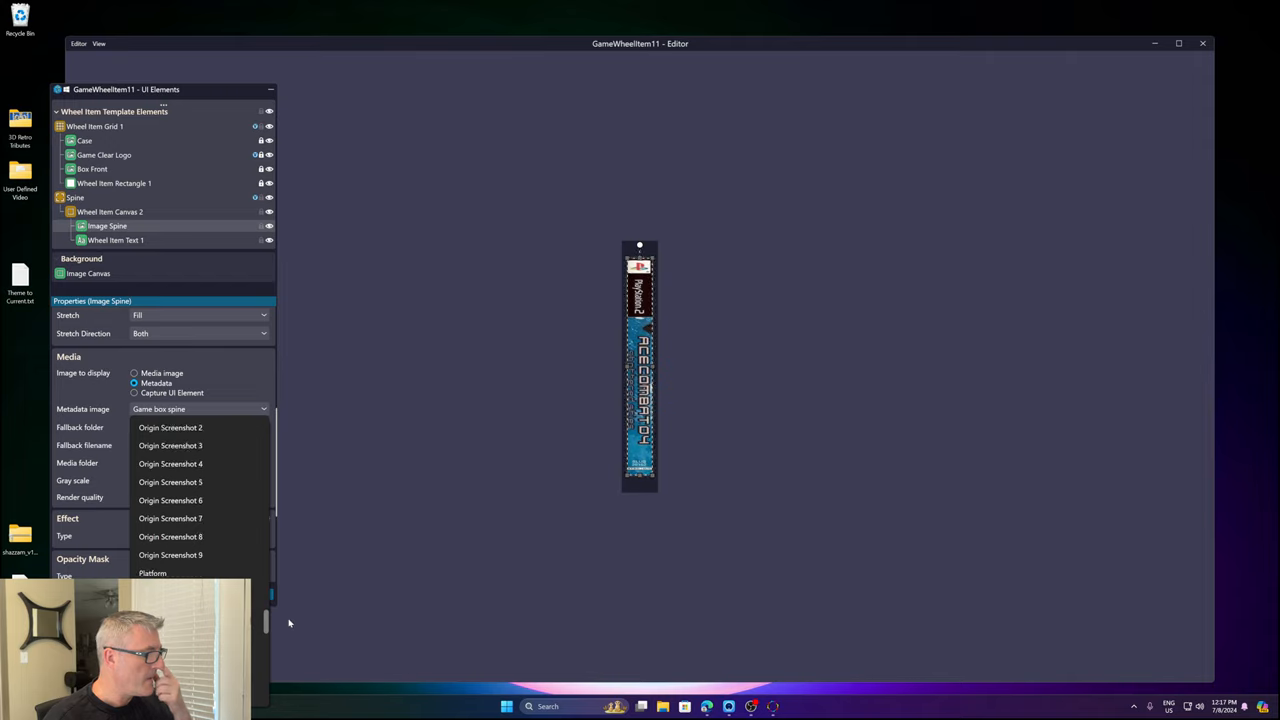
scroll("down", 3)
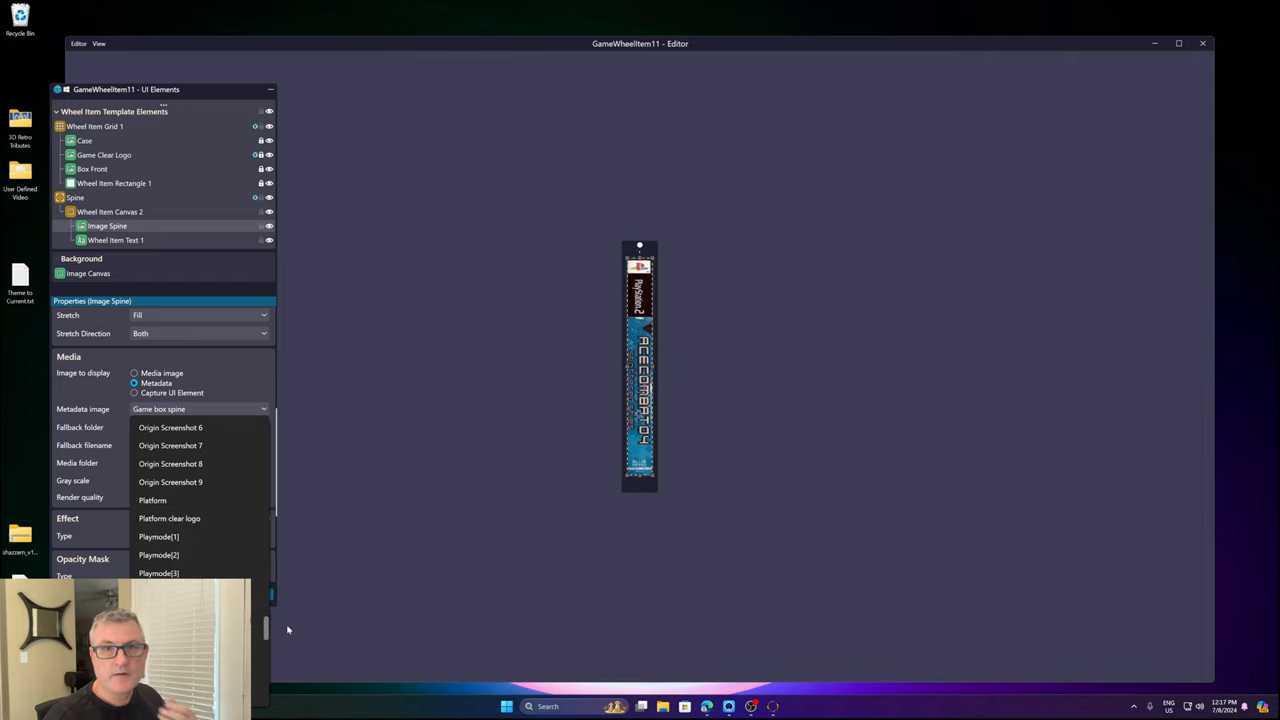
scroll("down", 3)
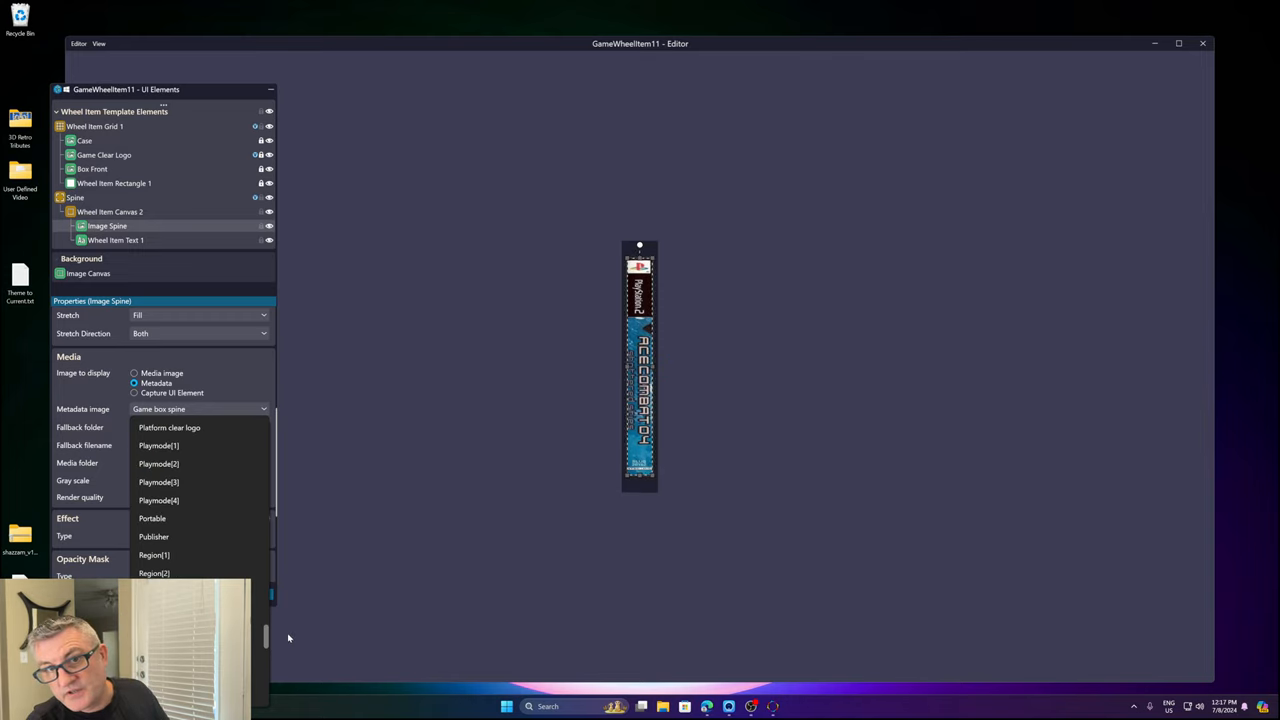
scroll("down", 3)
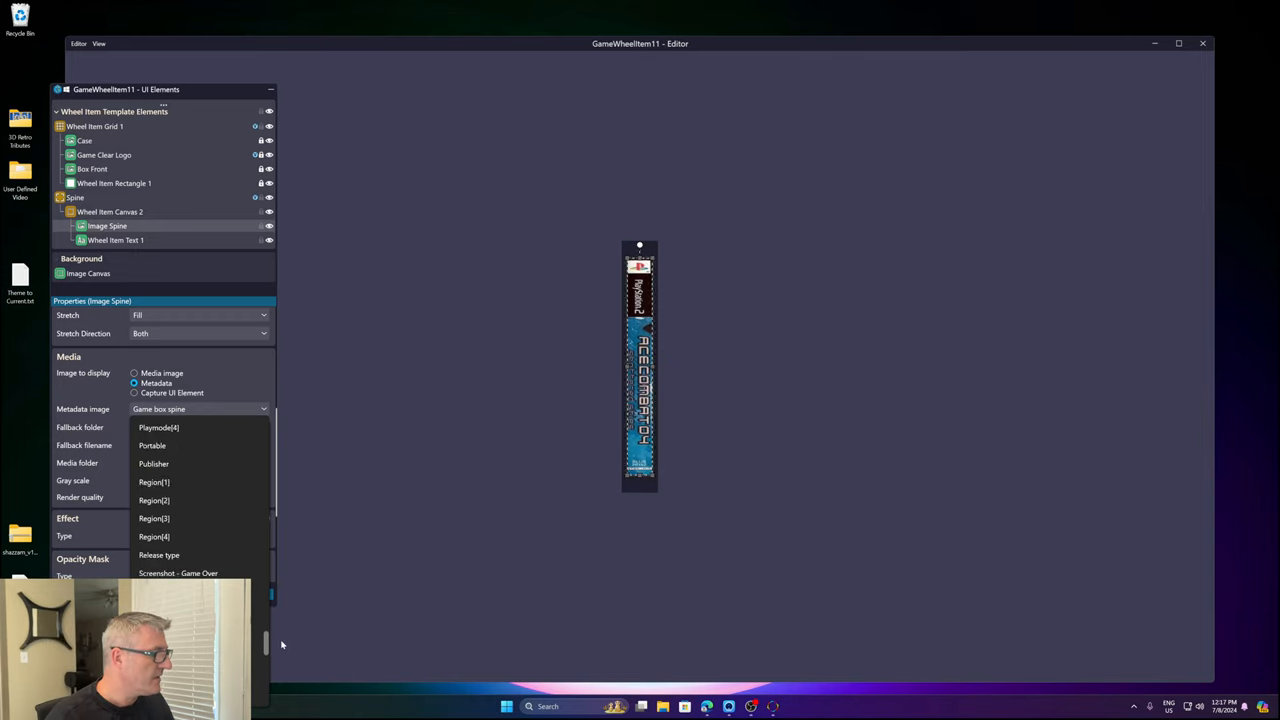
scroll("down", 3)
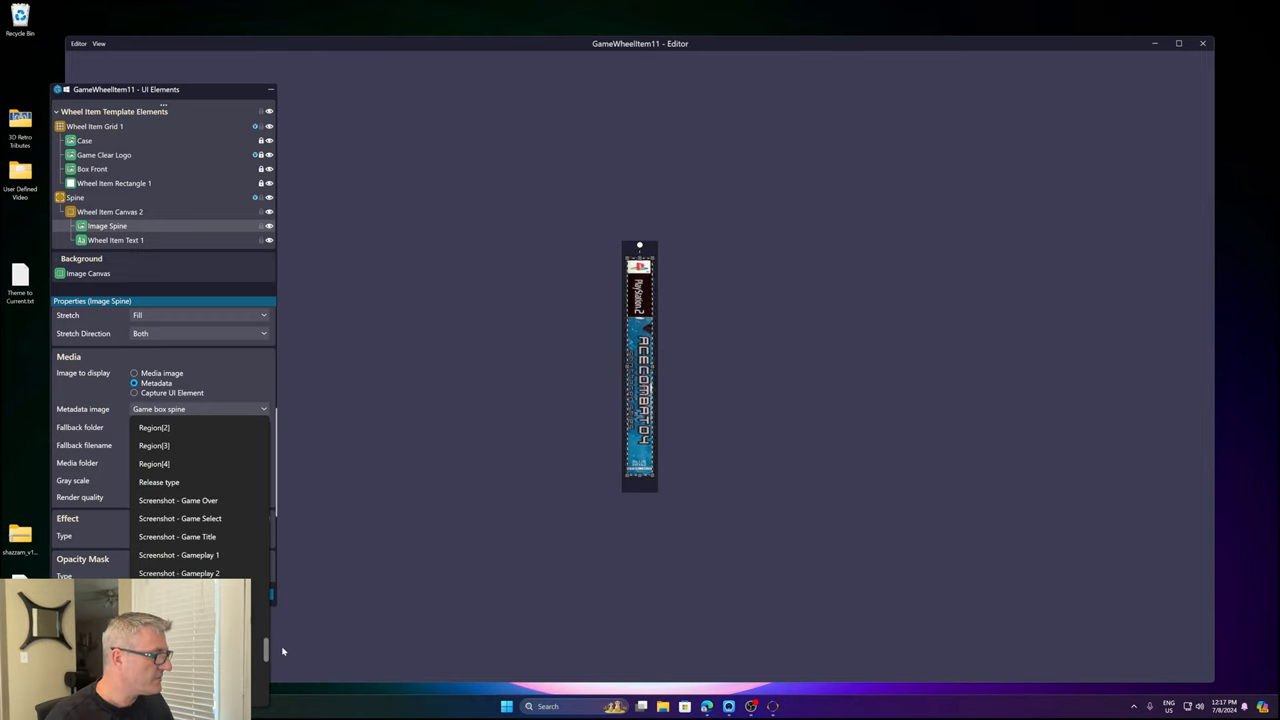
scroll("down", 3)
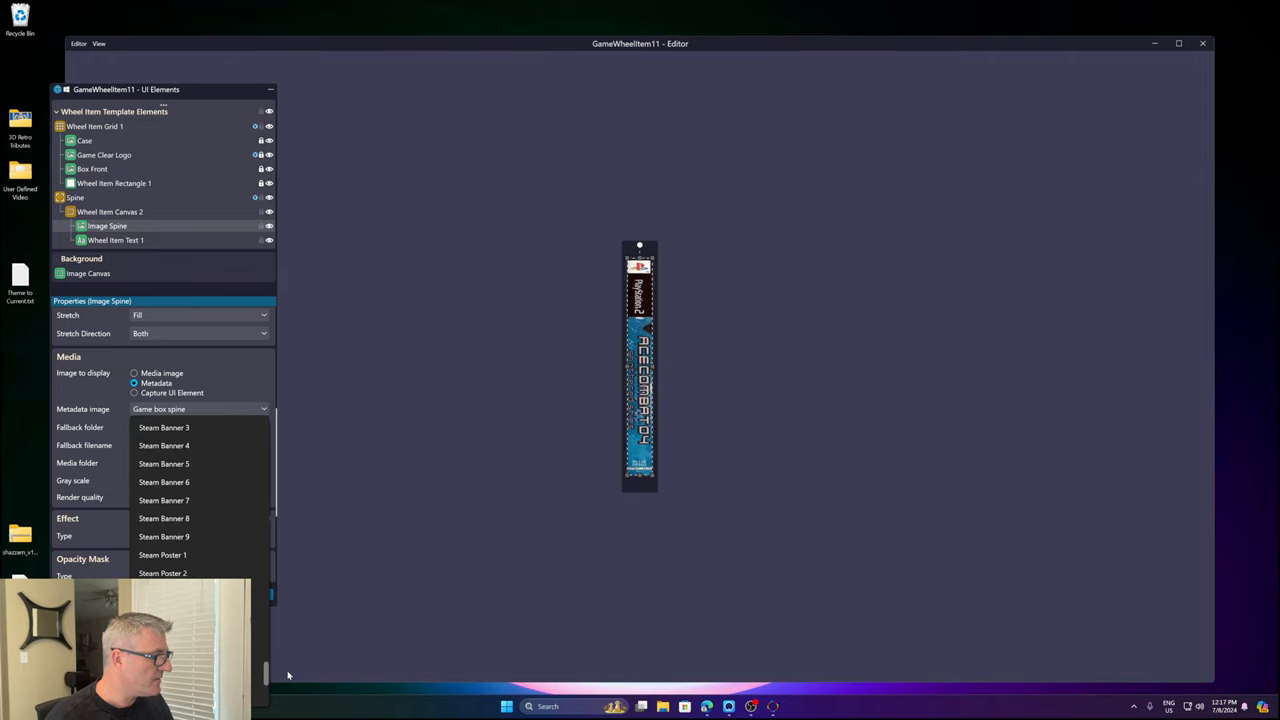
scroll("down", 3)
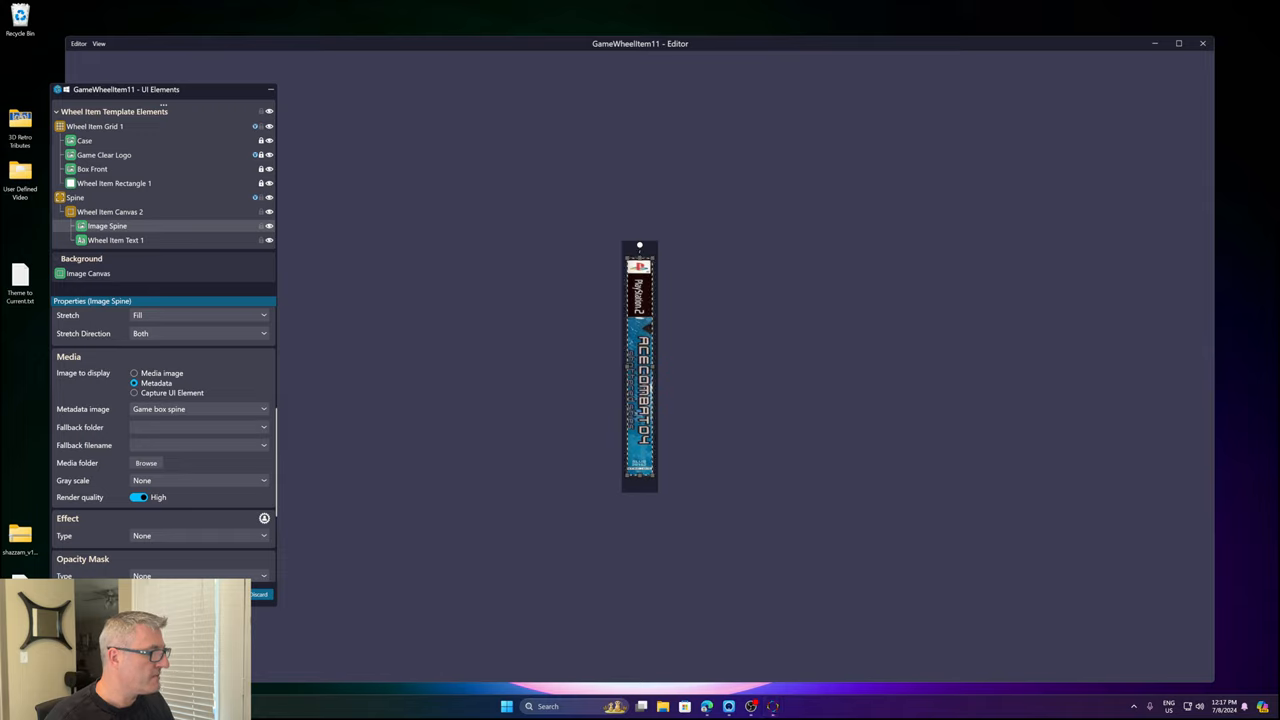
- Switch the metadata image to Application (no extension), then close the editor discarding changes
left_click(198, 408)
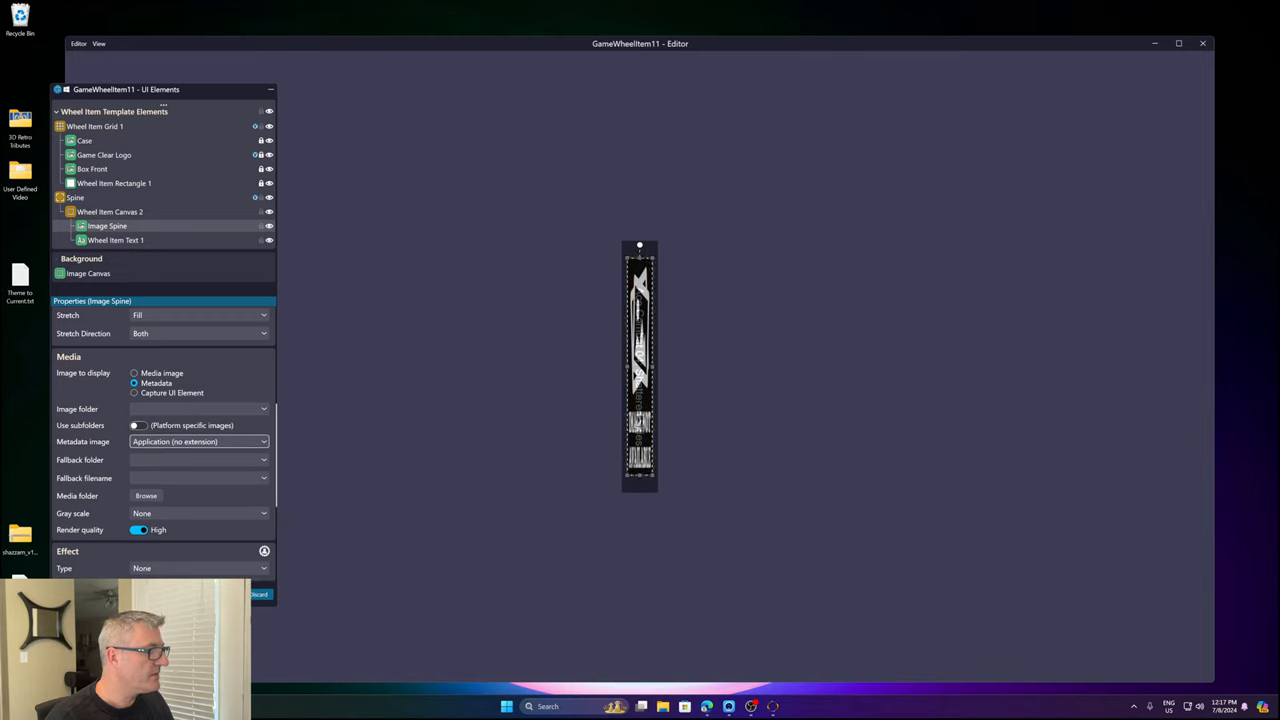
mouse_move(226, 100)
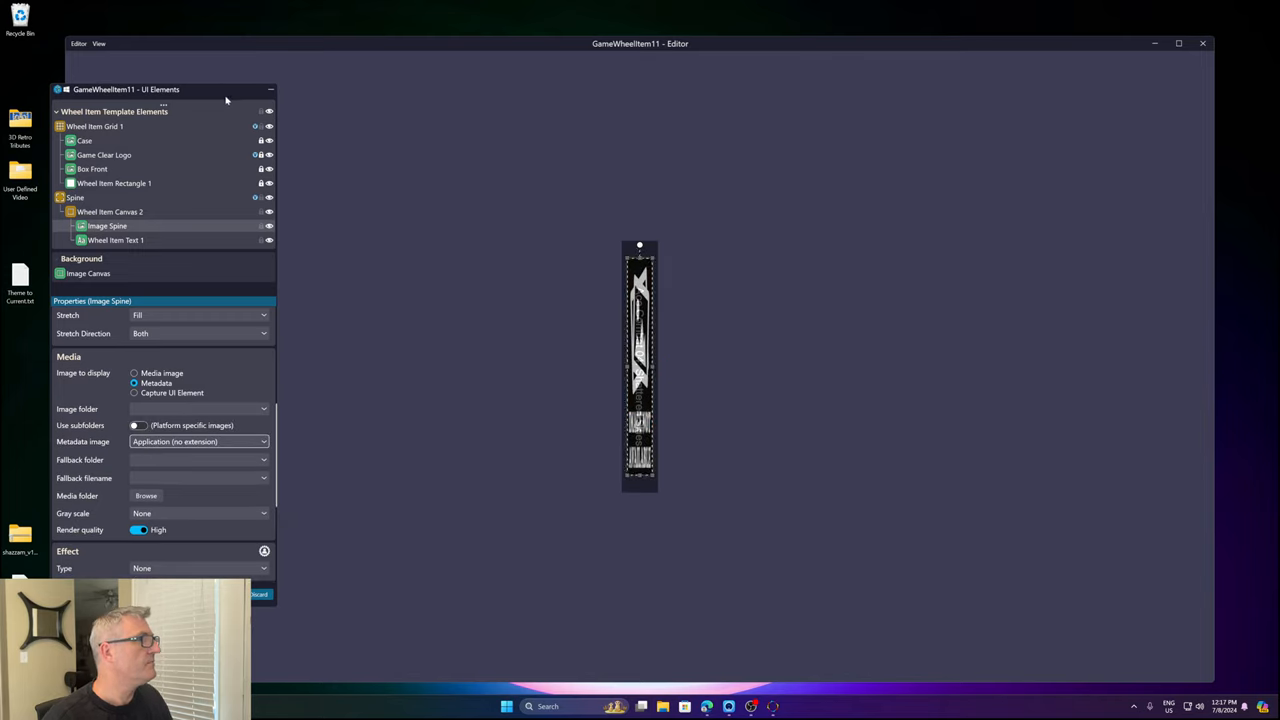
mouse_move(407, 315)
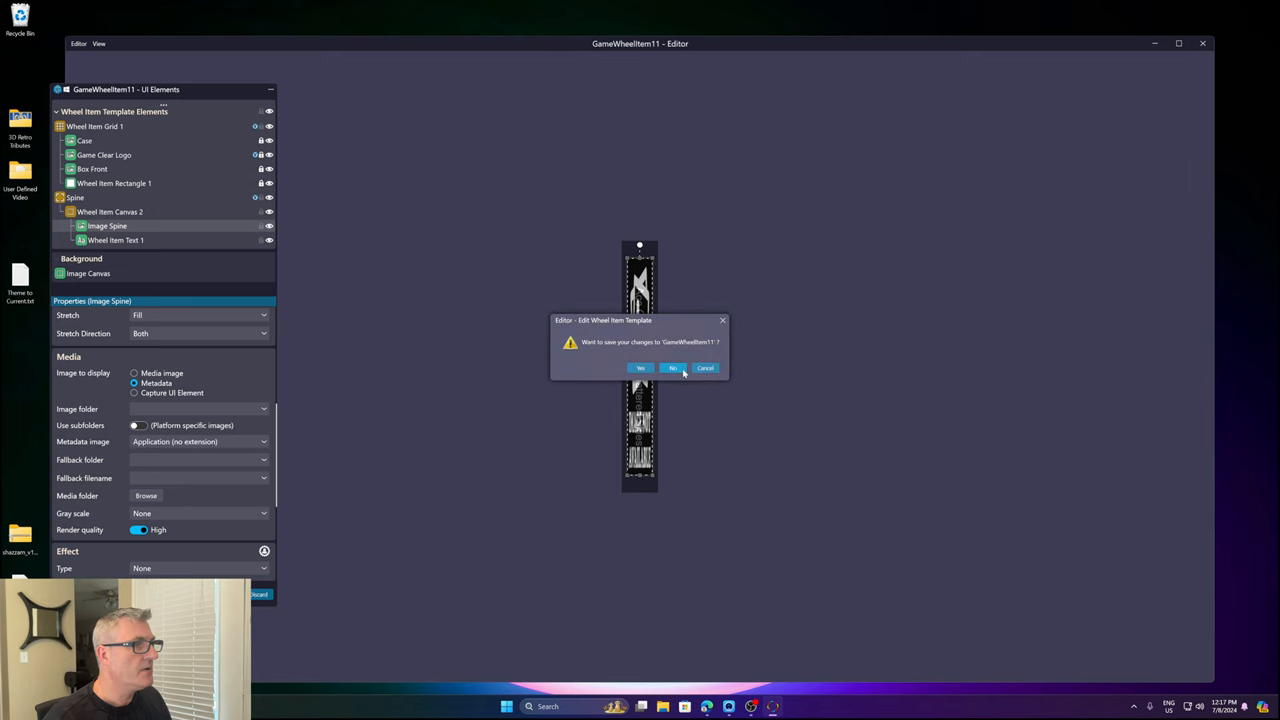
left_click(673, 368)
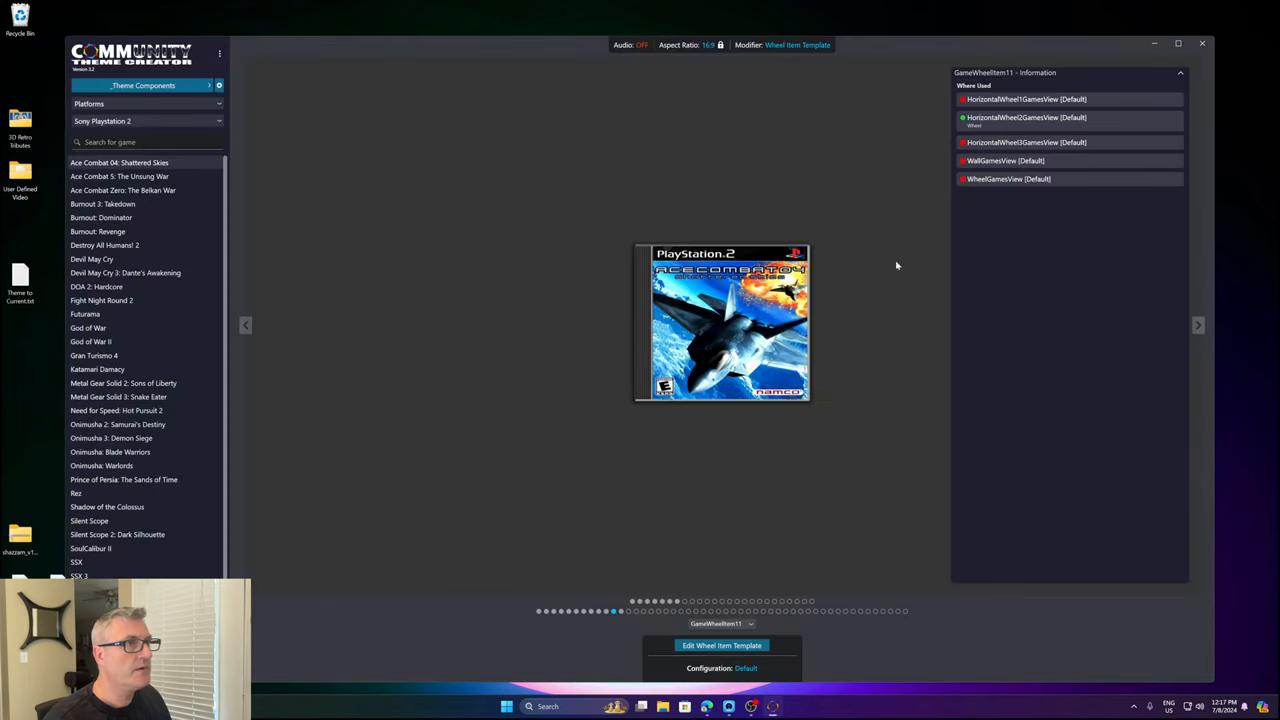
mouse_move(778, 165)
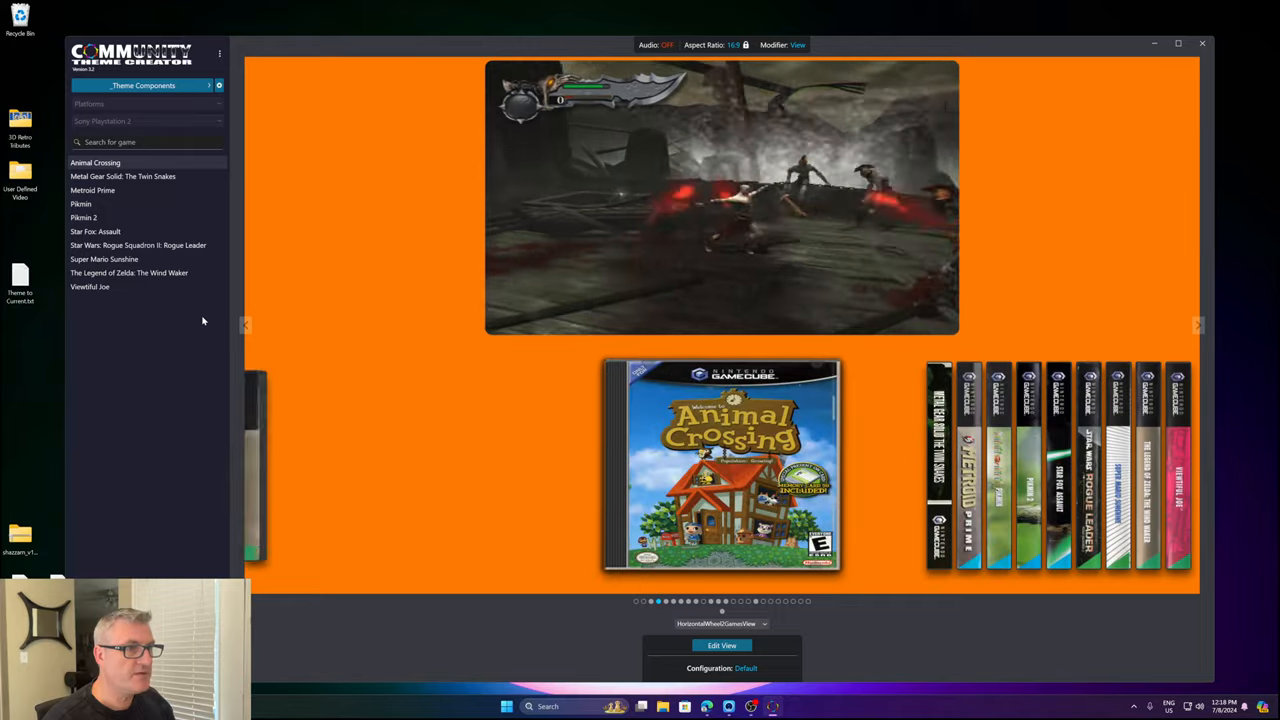
- Preview the Mega Theme's WallGamesView grid led by Ace Combat 7
left_click(145, 121)
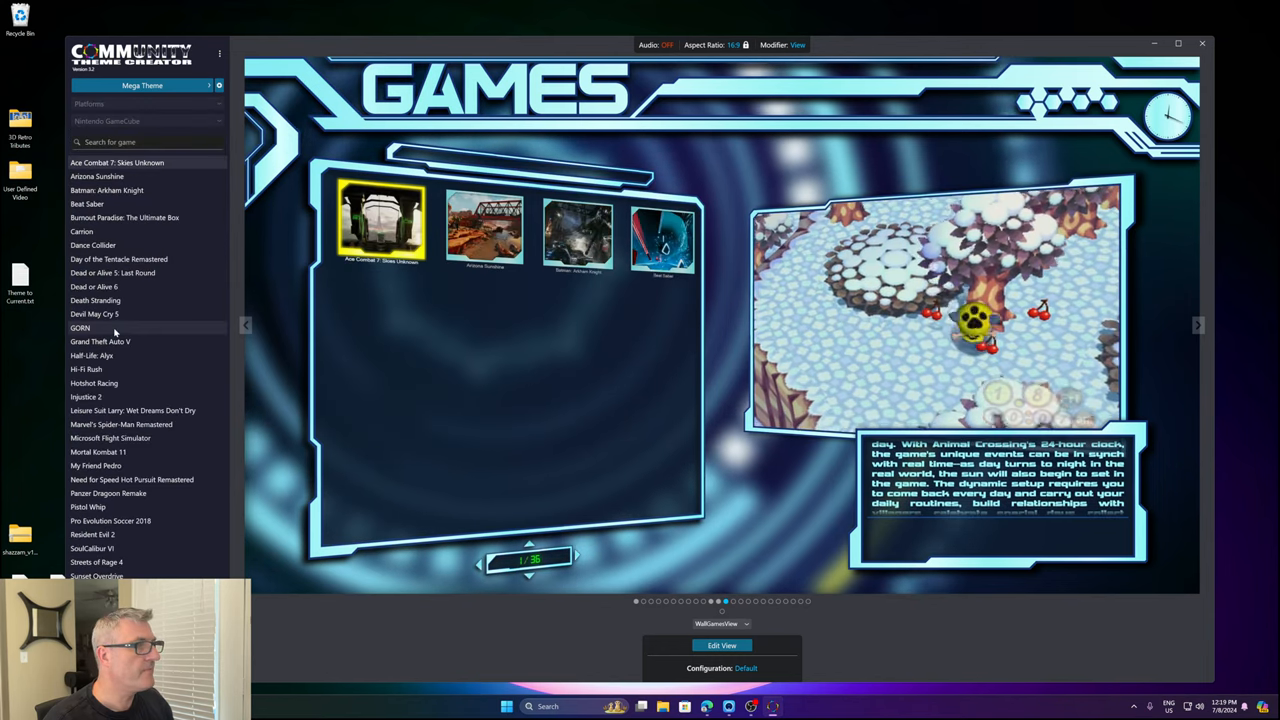
- Switch the platform to Steam and bring up the wall items' GameWheelItem1 template showing SoulCalibur VI
left_click(147, 121)
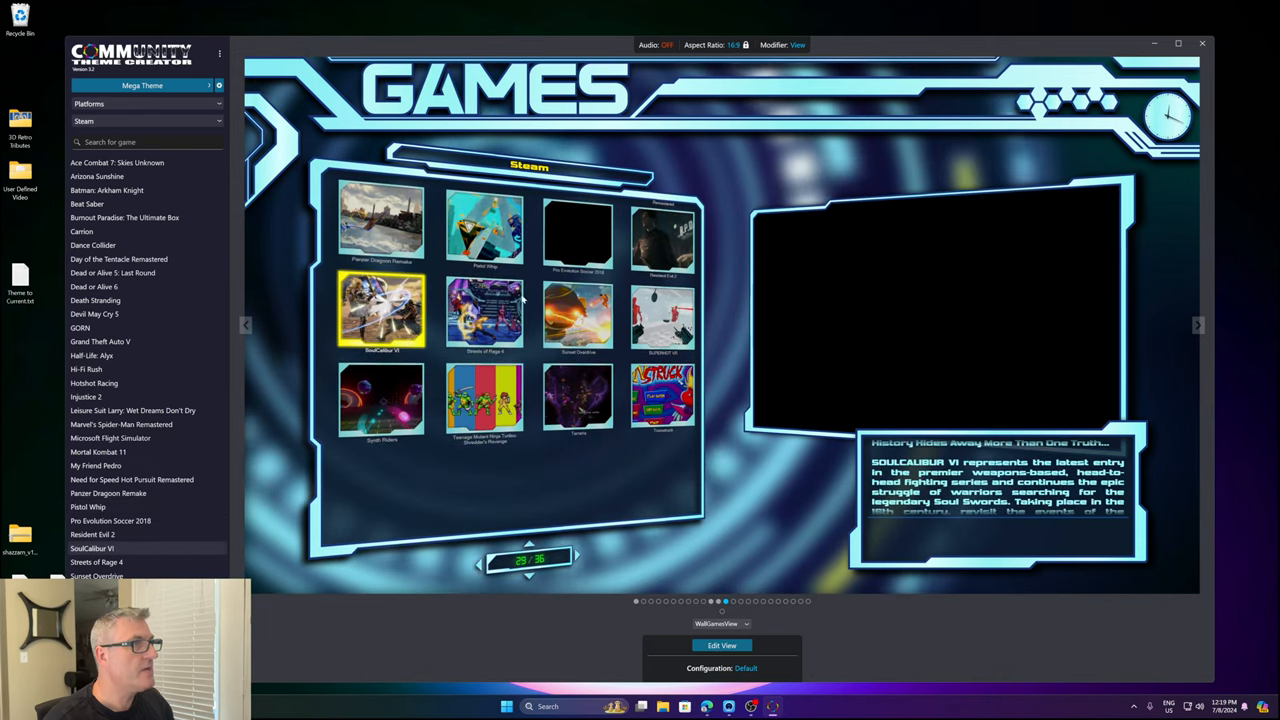
mouse_move(838, 554)
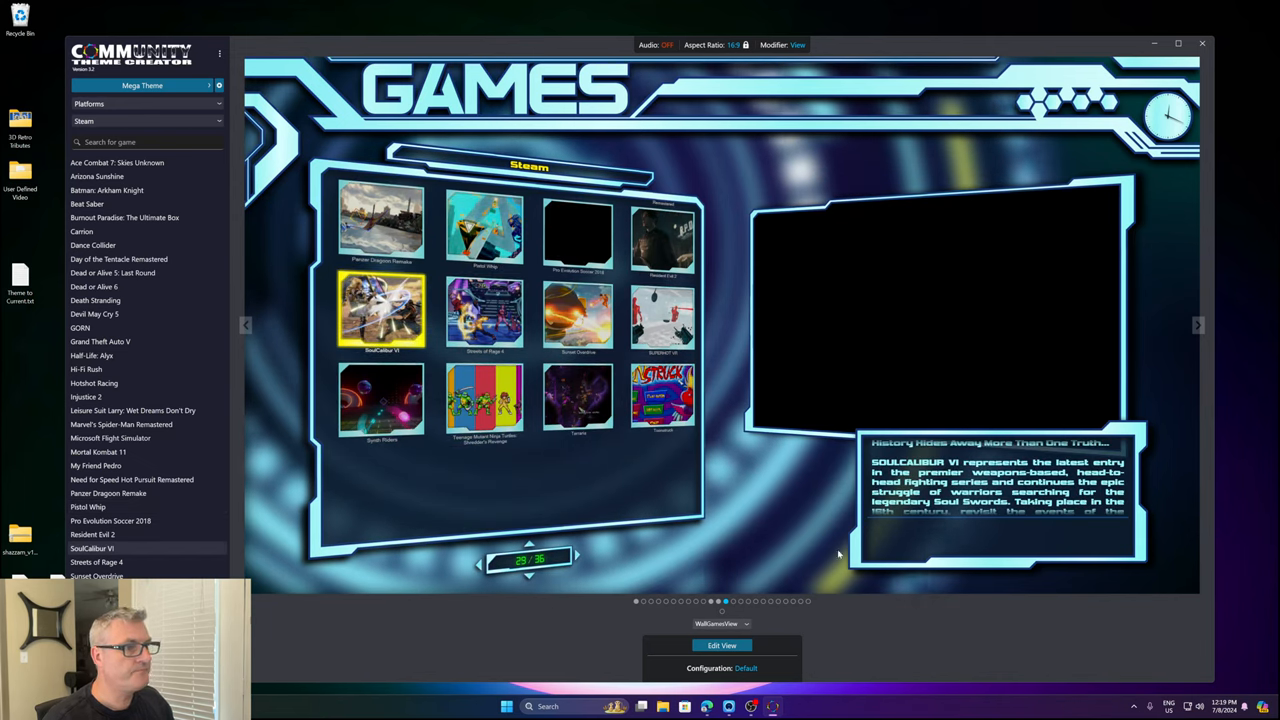
left_click(715, 44)
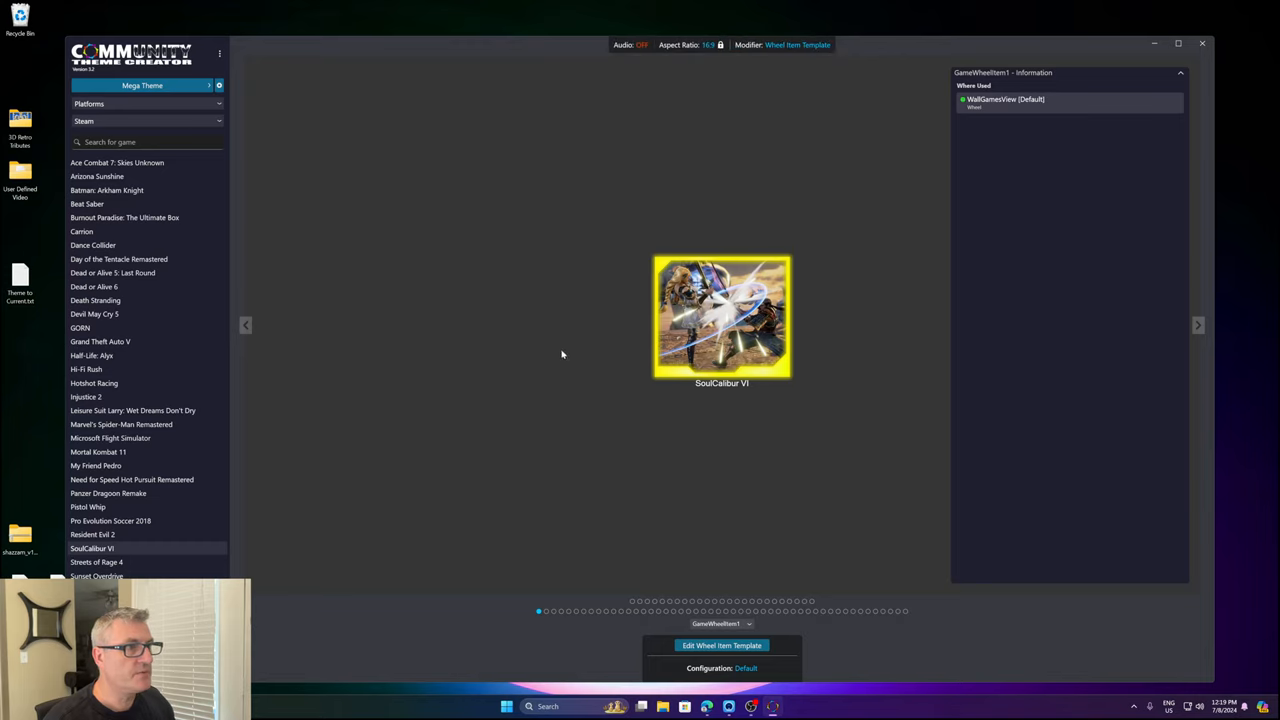
mouse_move(587, 348)
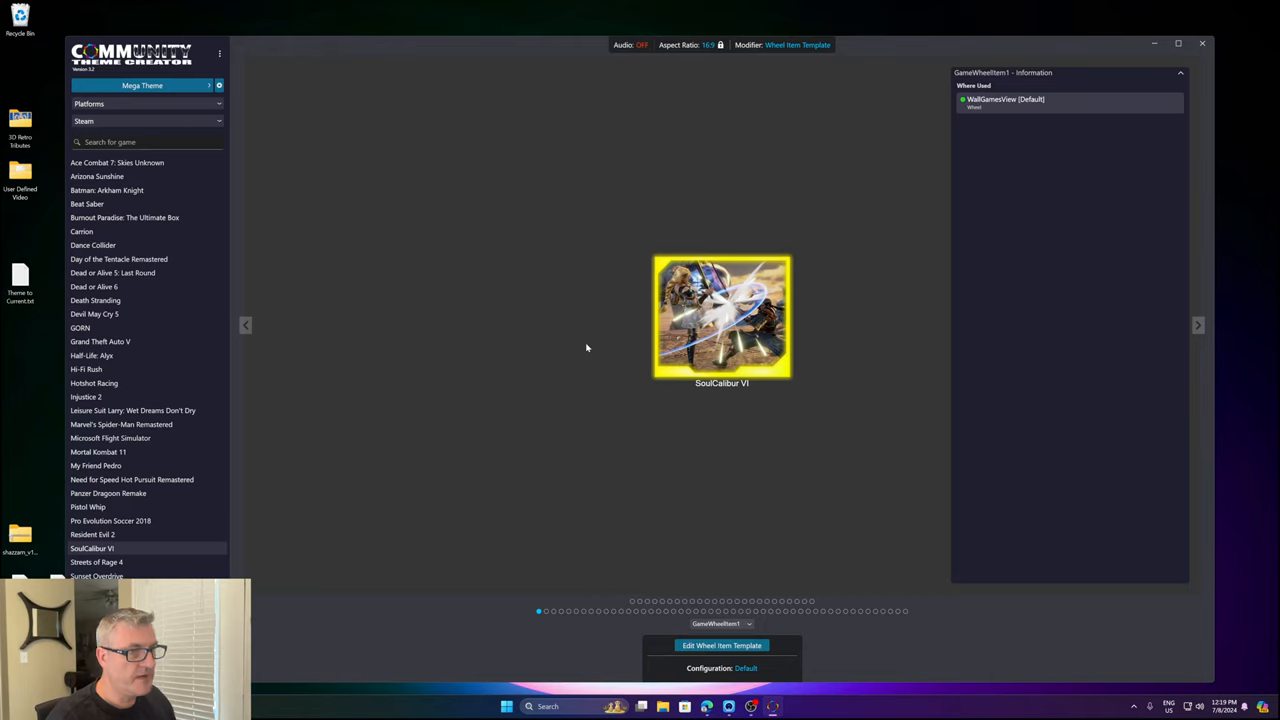
mouse_move(596, 355)
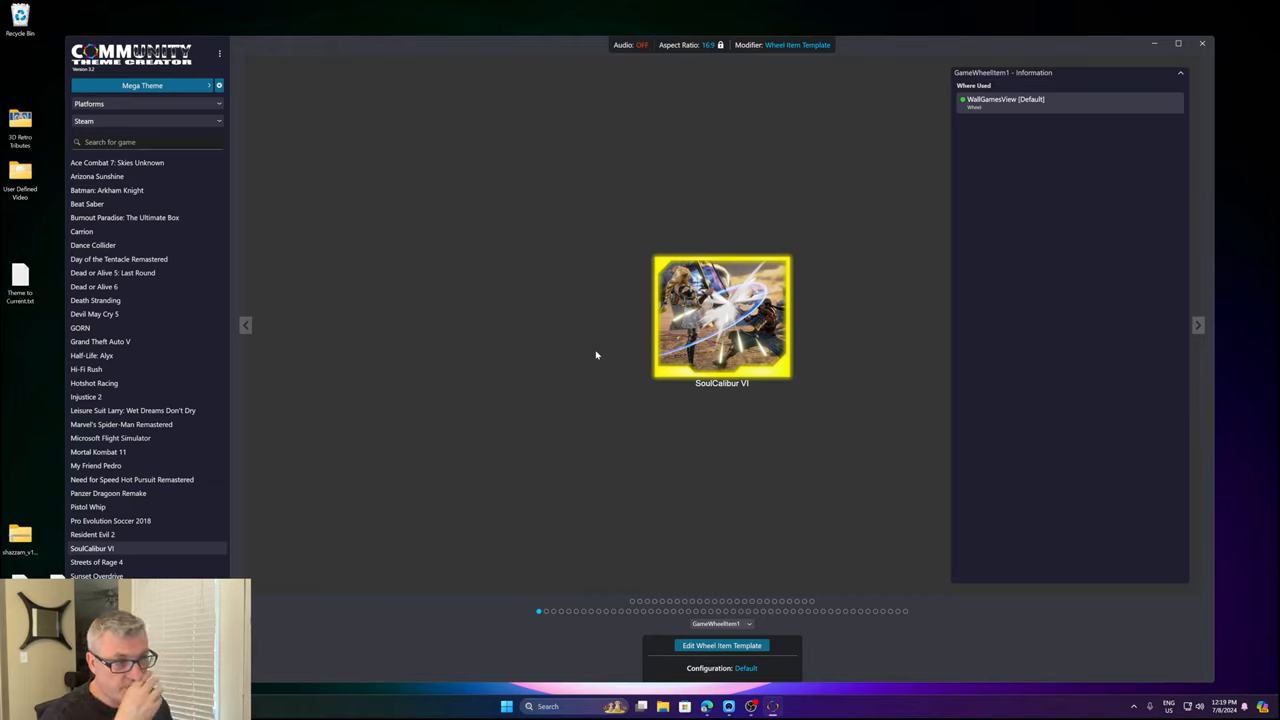
mouse_move(710, 618)
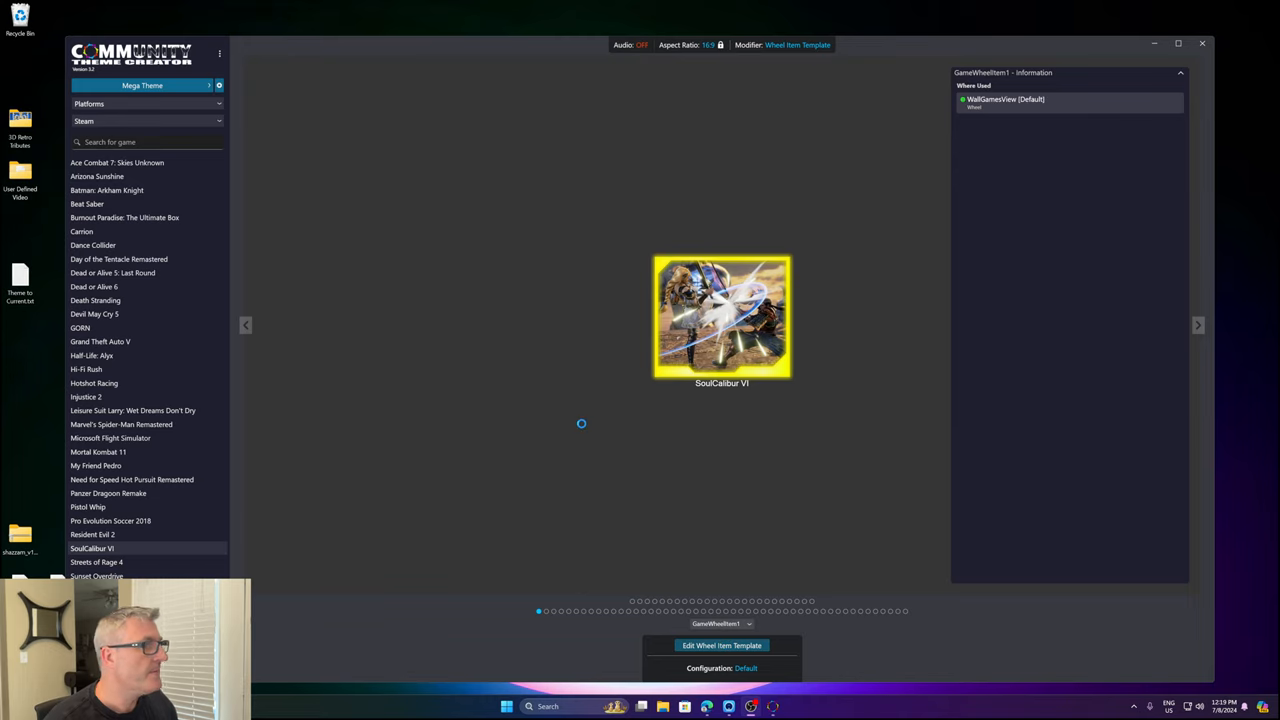
left_click(721, 645)
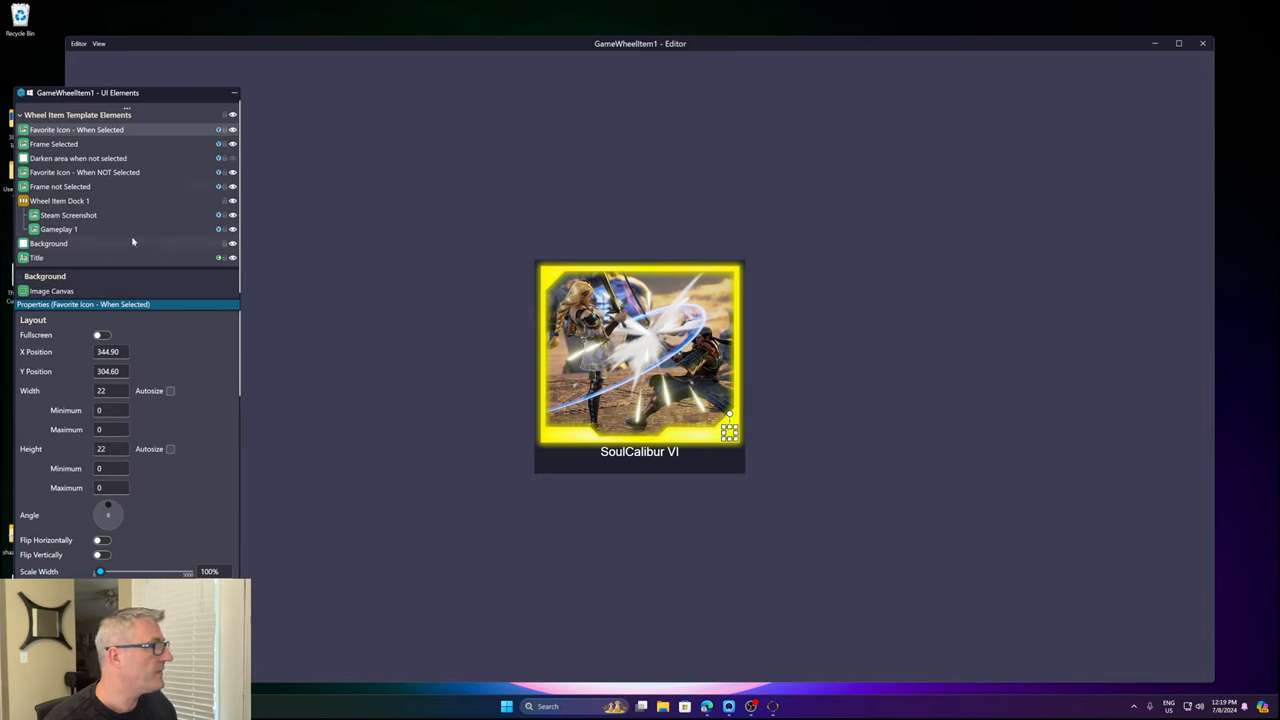
- Hide the Steam Screenshot element so Gameplay 1 shows, then select Gameplay 1
left_click(68, 215)
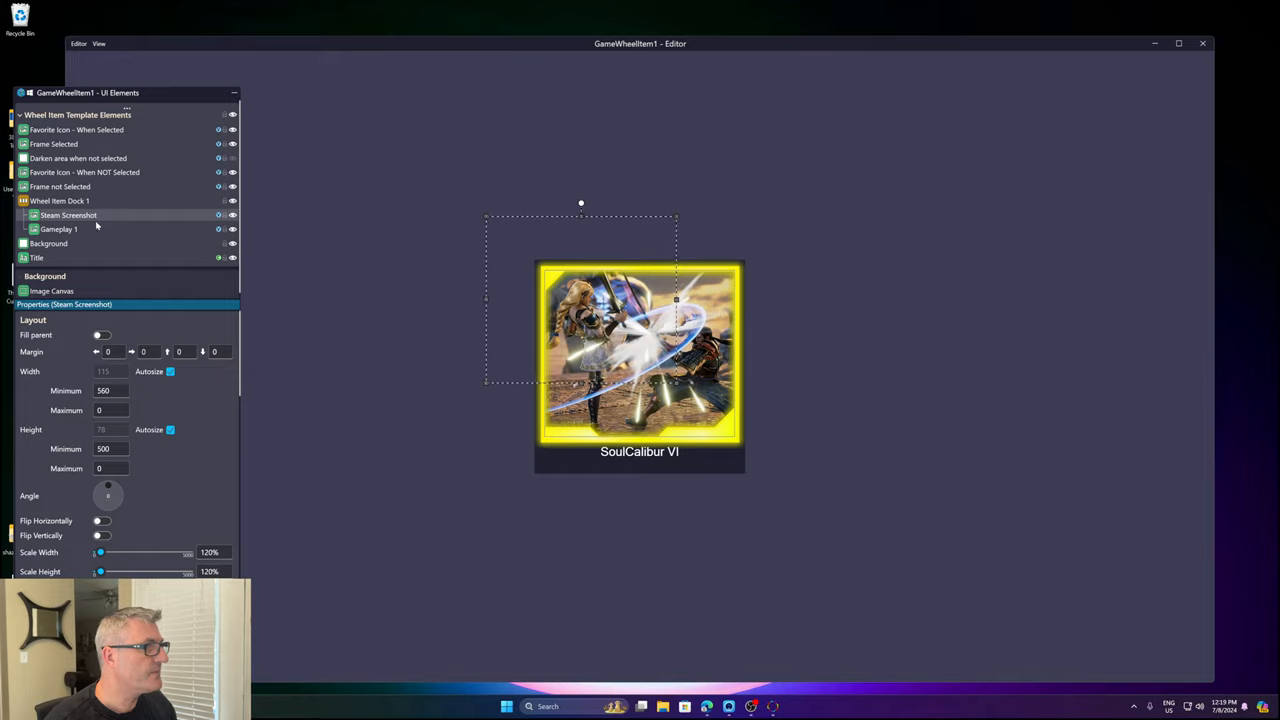
left_click(59, 229)
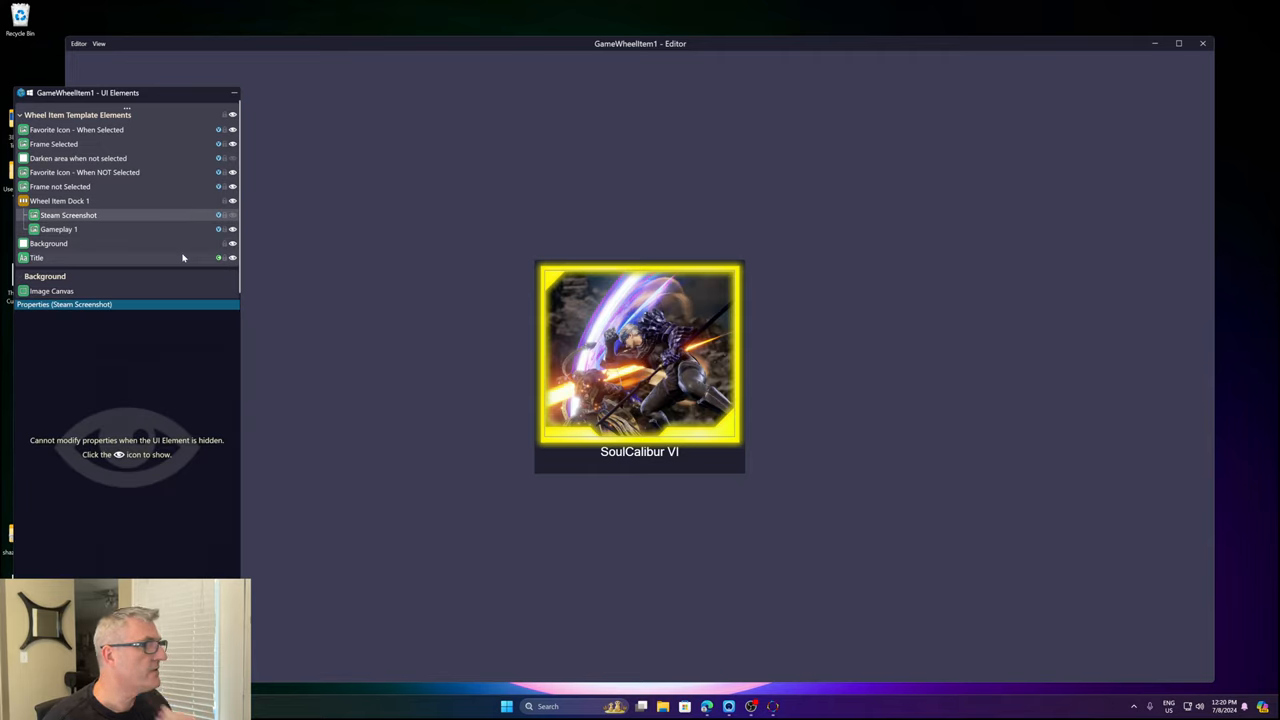
mouse_move(90, 234)
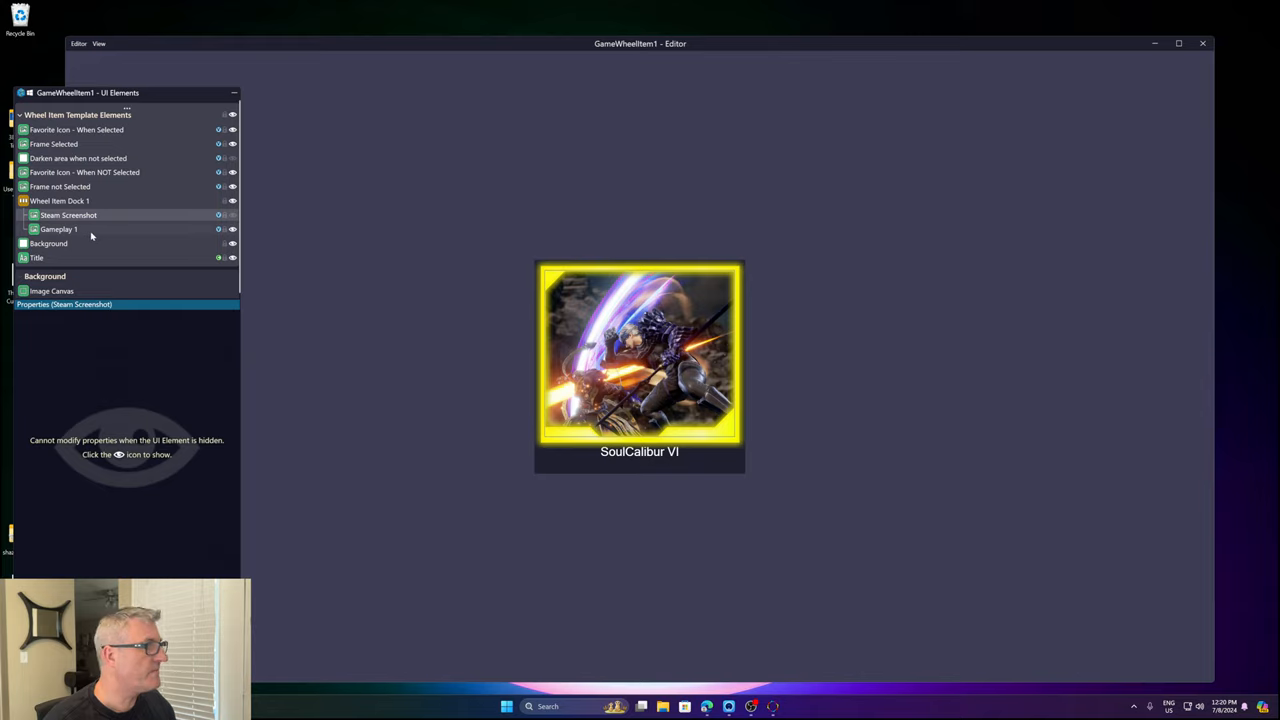
left_click(58, 229)
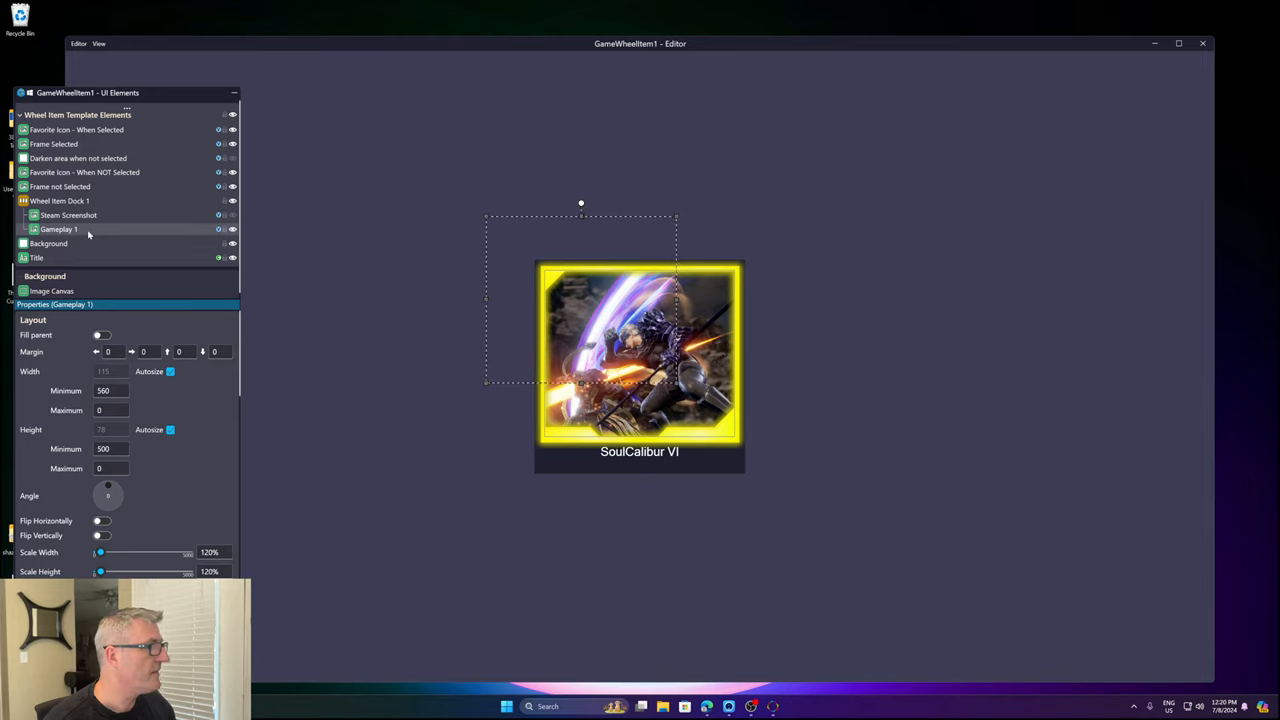
- Try Screenshot - Gameplay 2 and 3 for Gameplay 1, settling on Screenshot - Gameplay 1
scroll("down", 3)
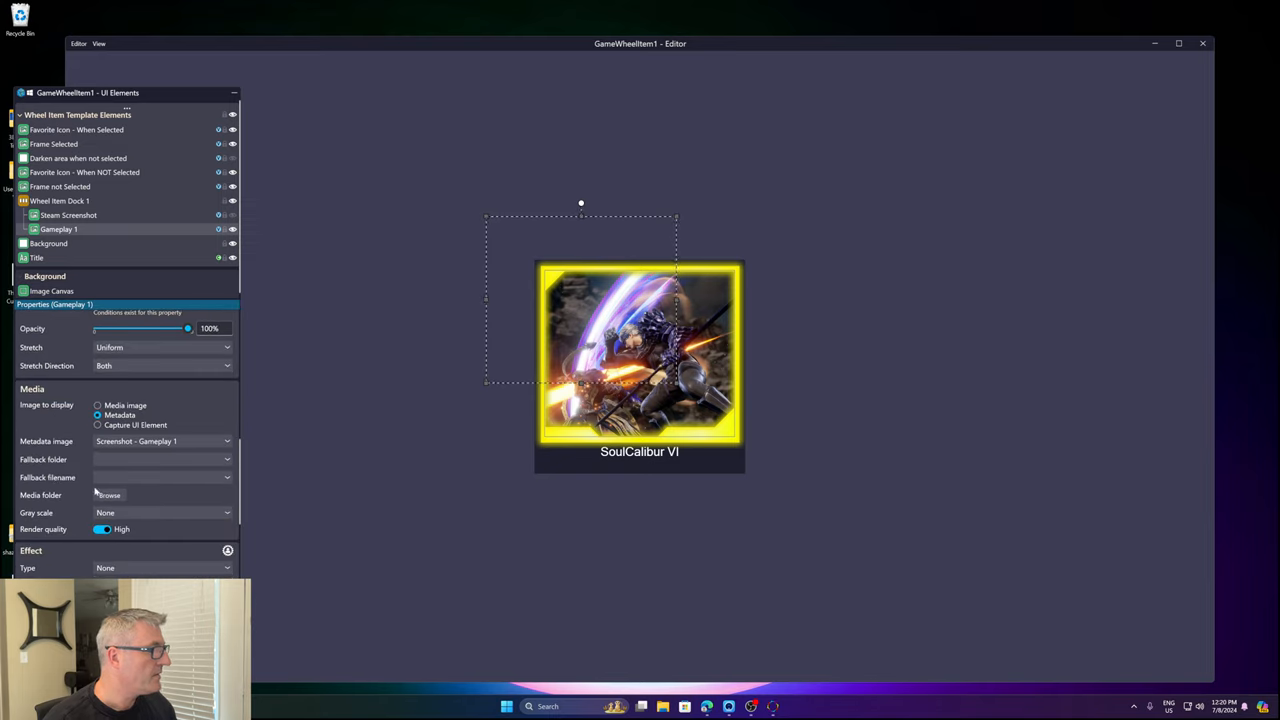
left_click(160, 441)
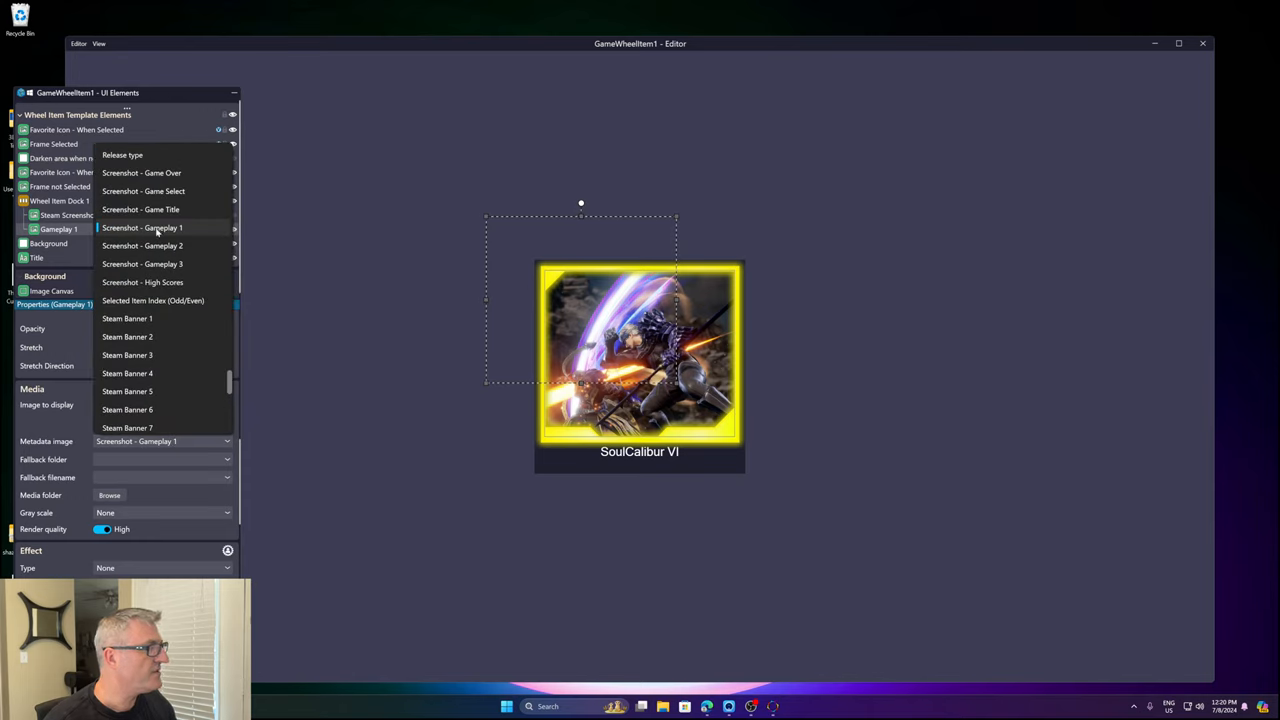
mouse_move(142, 245)
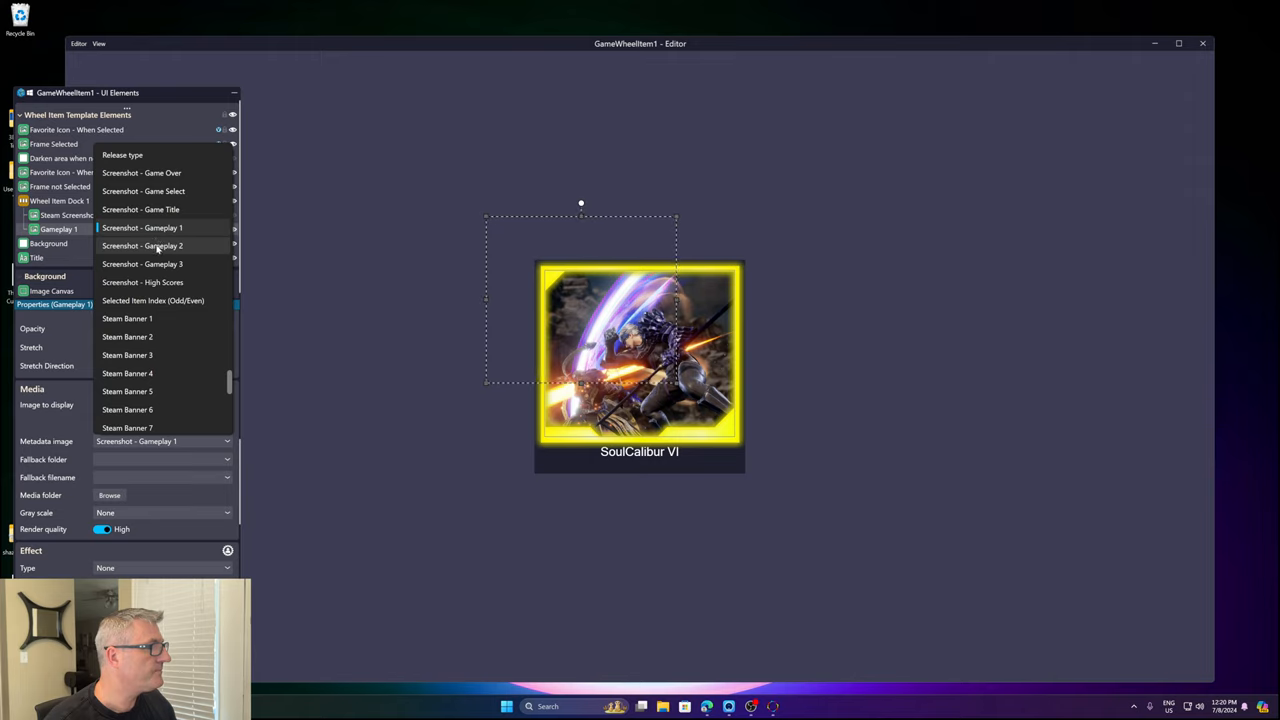
left_click(143, 245)
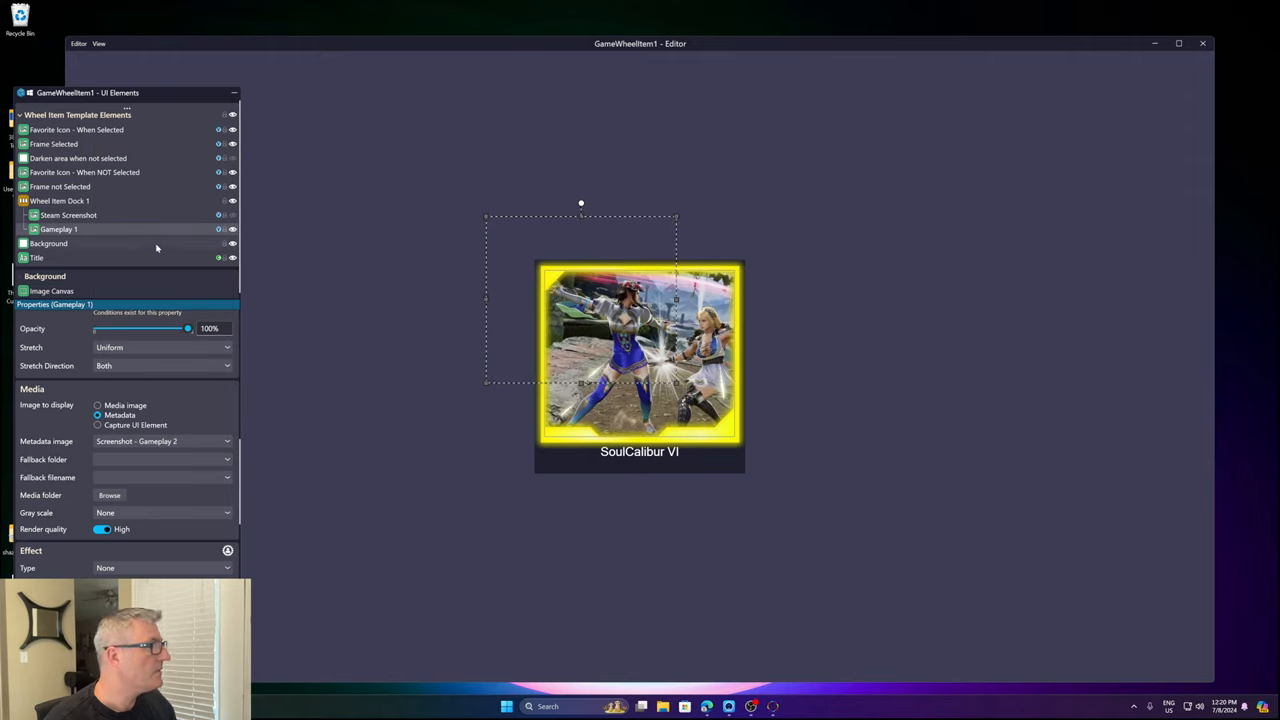
left_click(160, 441)
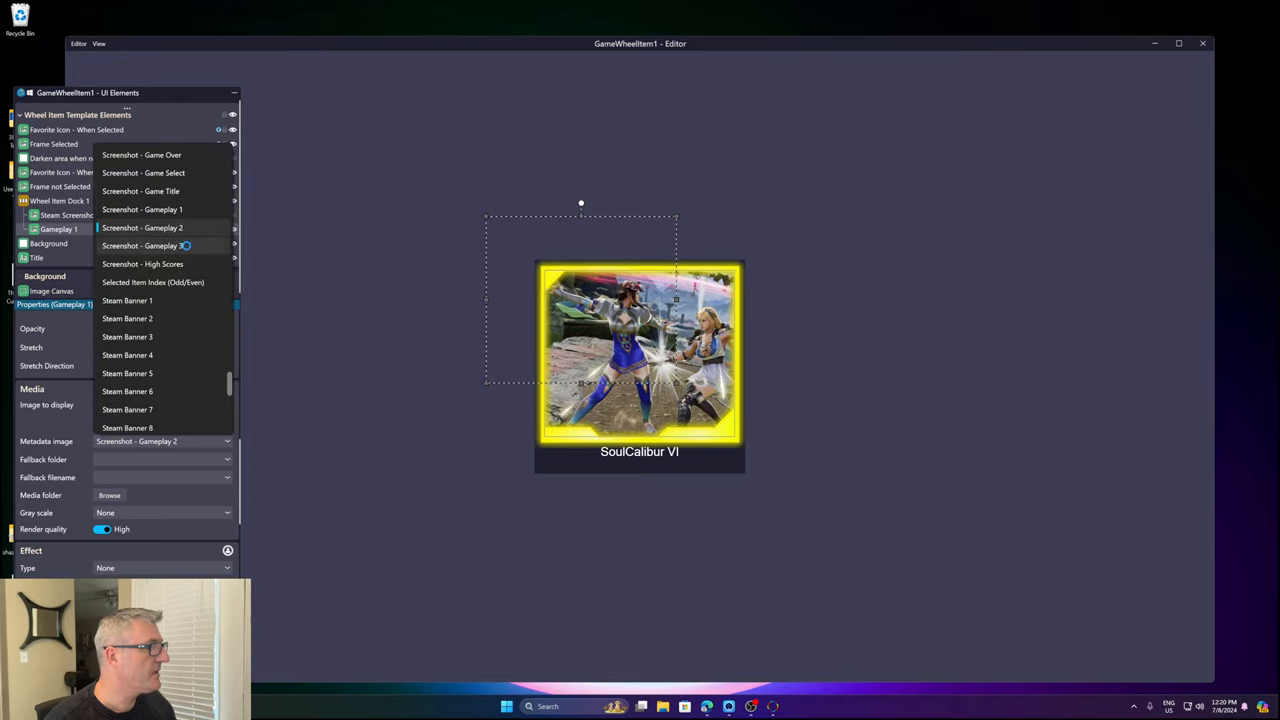
left_click(142, 245)
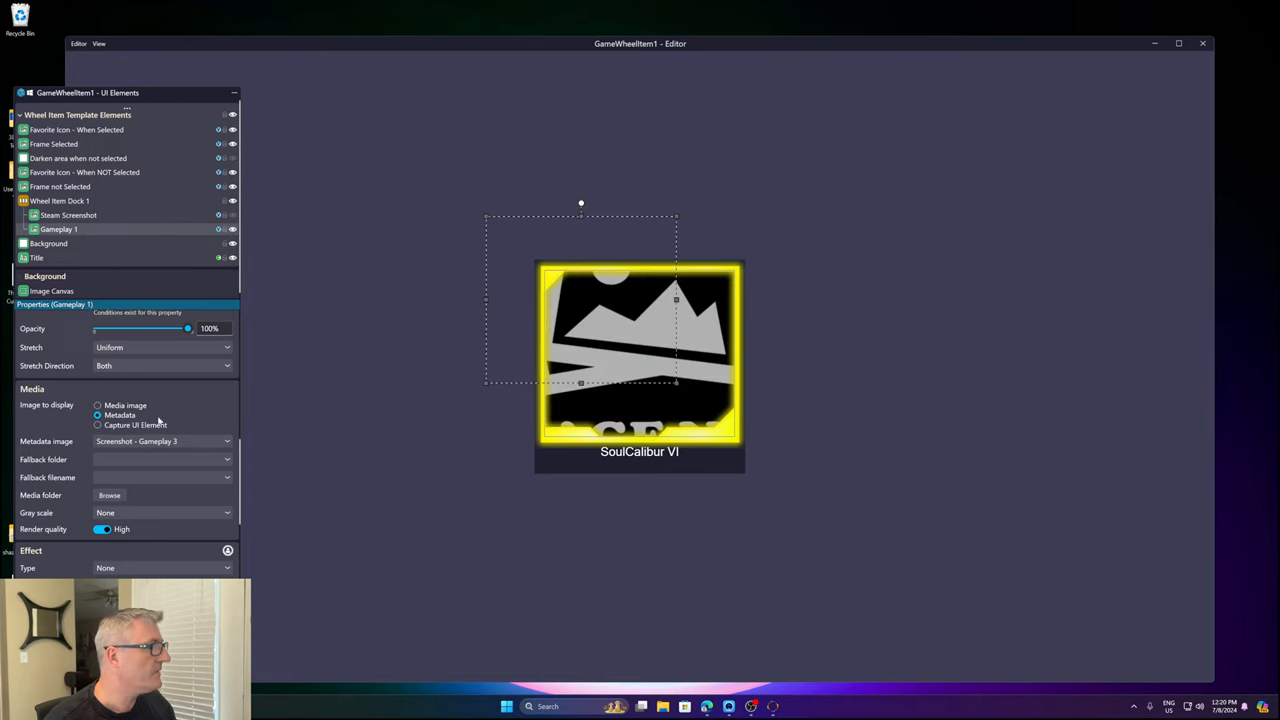
left_click(160, 441)
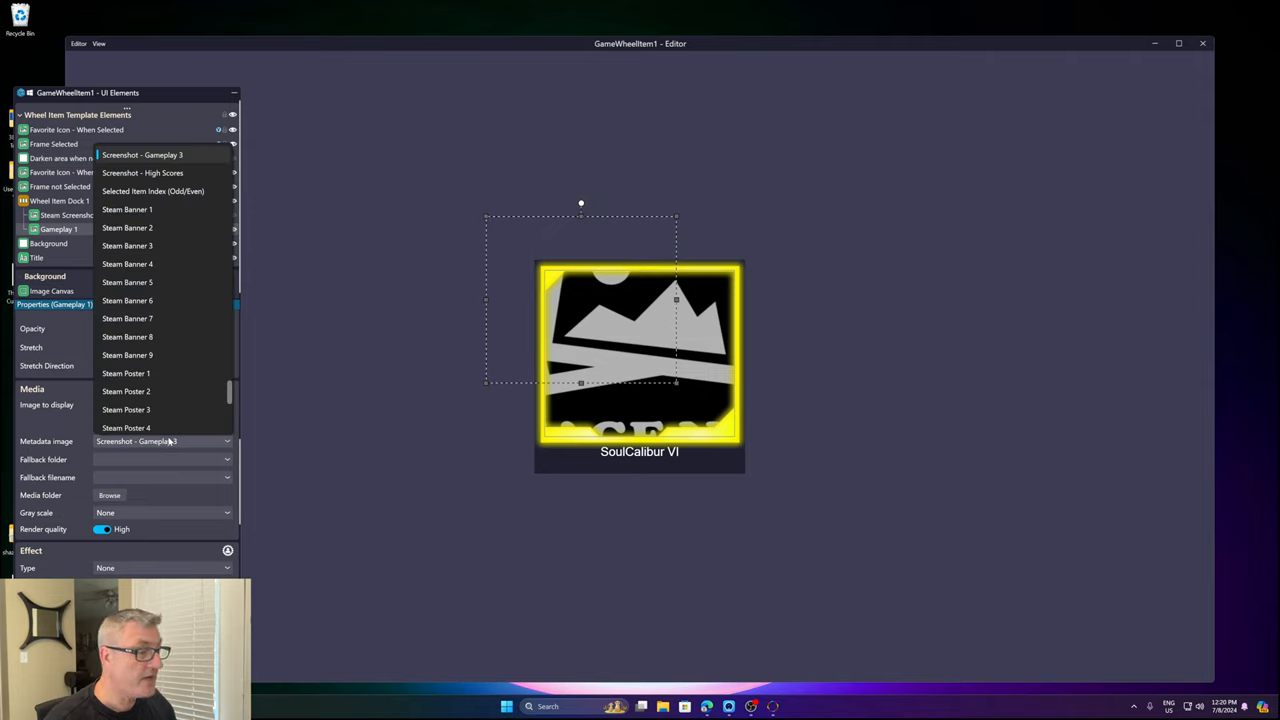
scroll("up", 3)
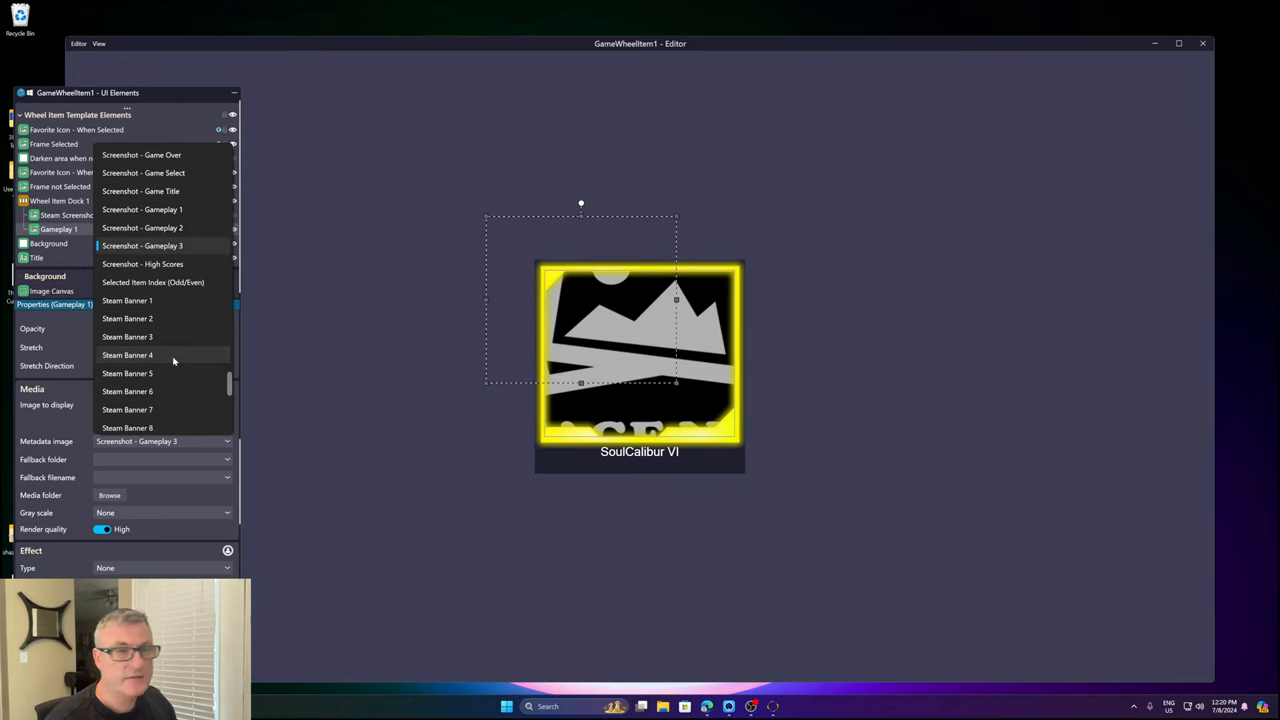
mouse_move(168, 282)
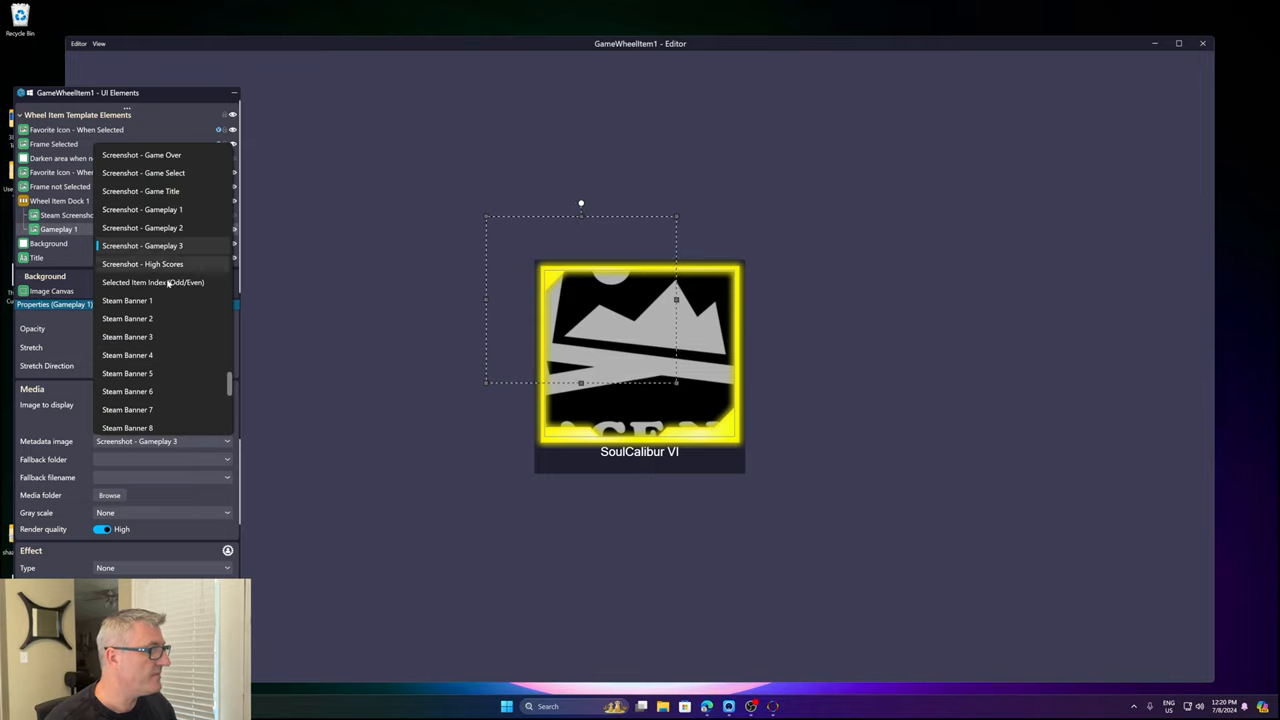
mouse_move(163, 264)
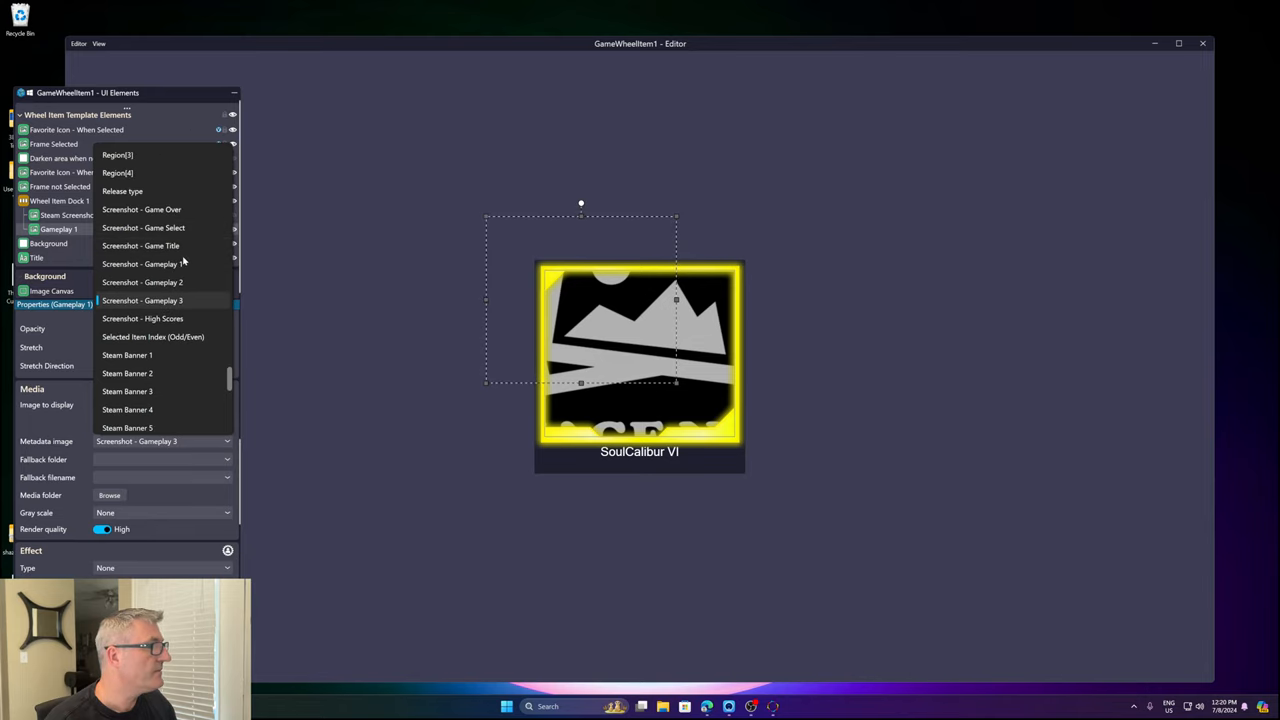
left_click(140, 264)
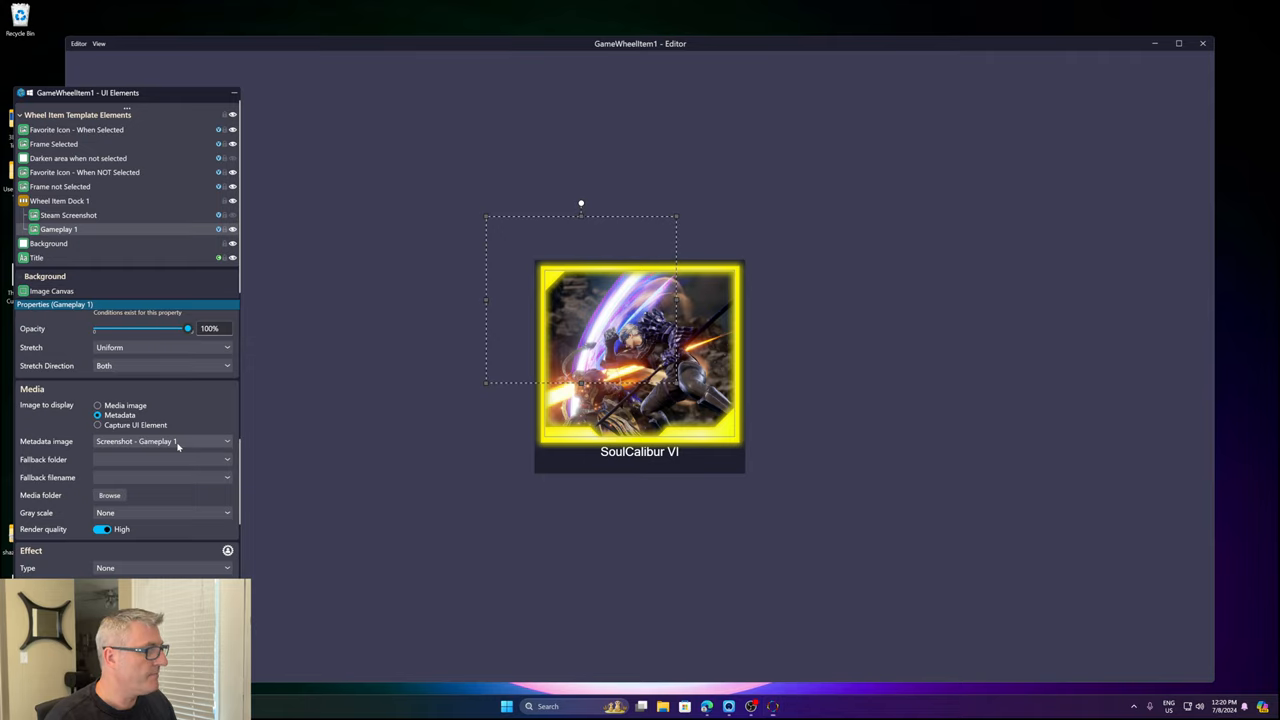
- Try Steam Screenshot 2 for the Steam Screenshot element, then return to Steam Screenshot 1
left_click(160, 441)
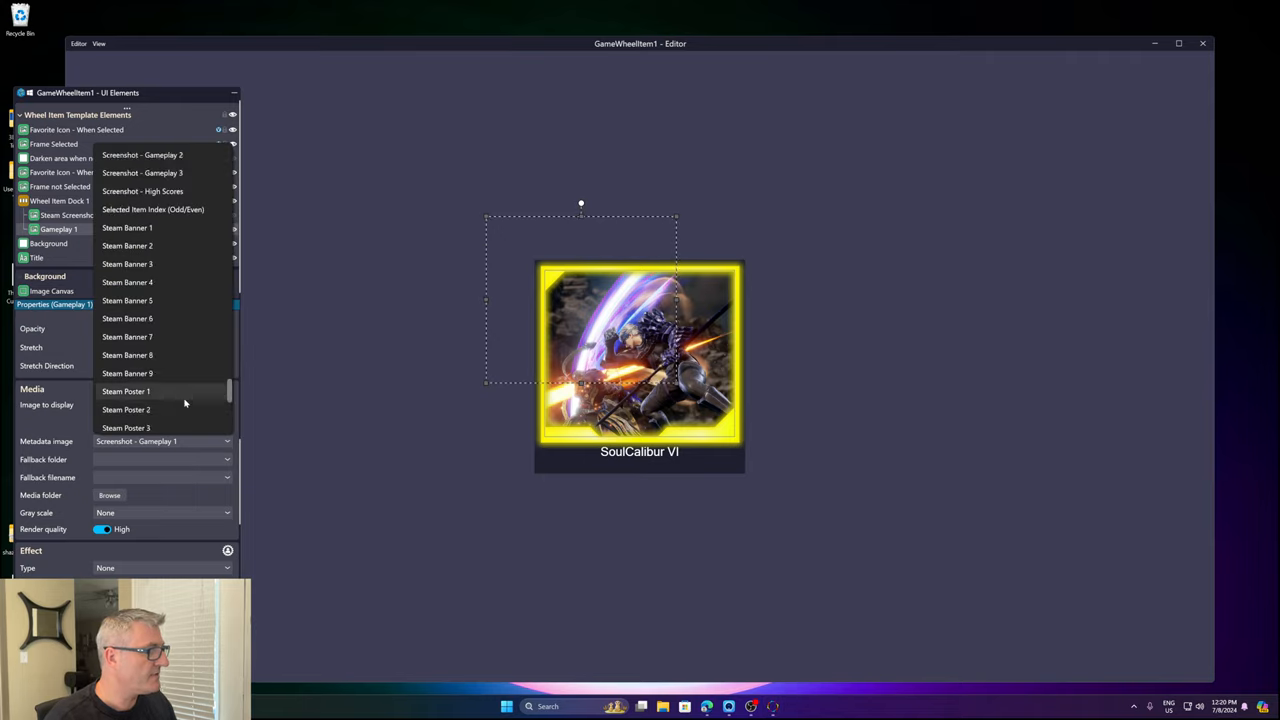
scroll("up", 3)
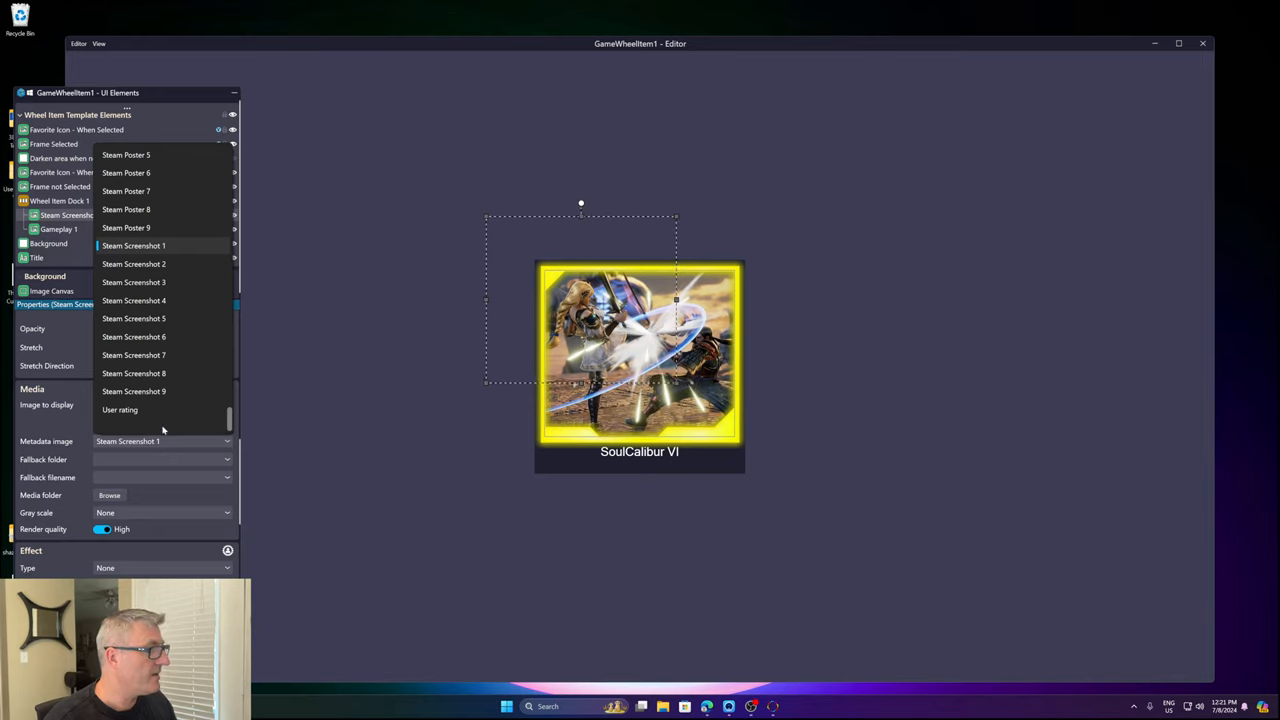
mouse_move(155, 248)
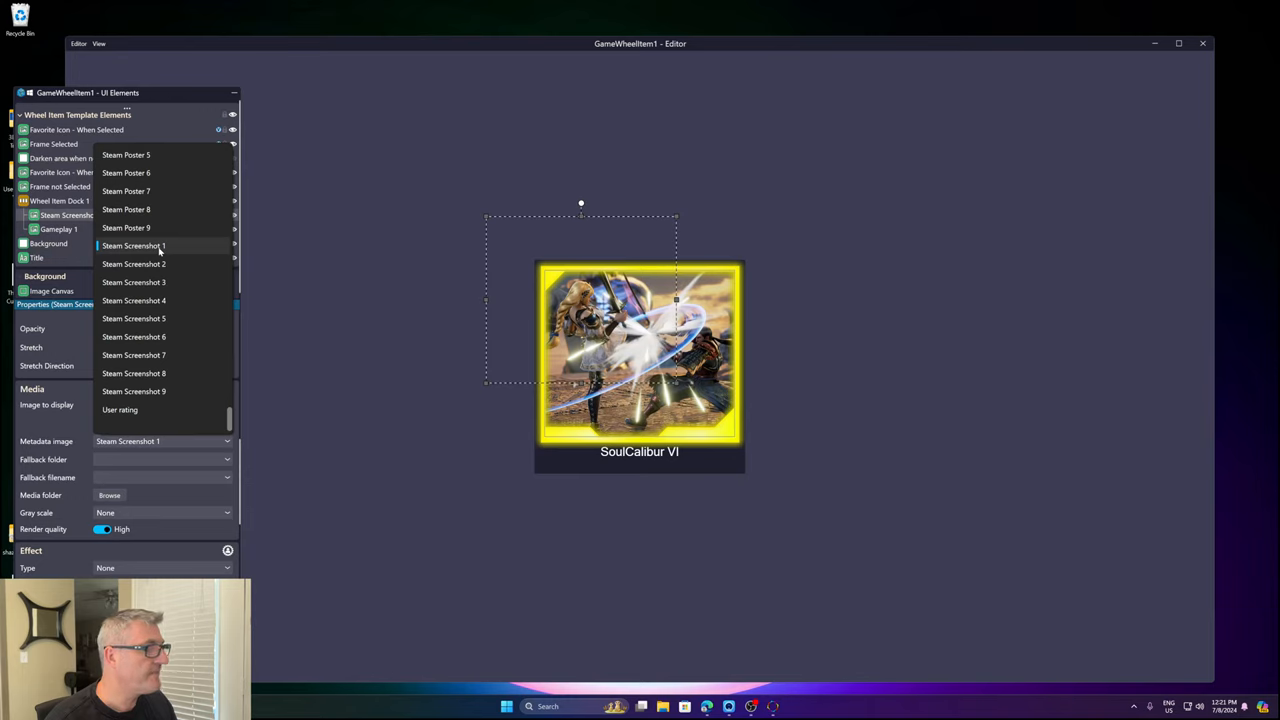
left_click(133, 264)
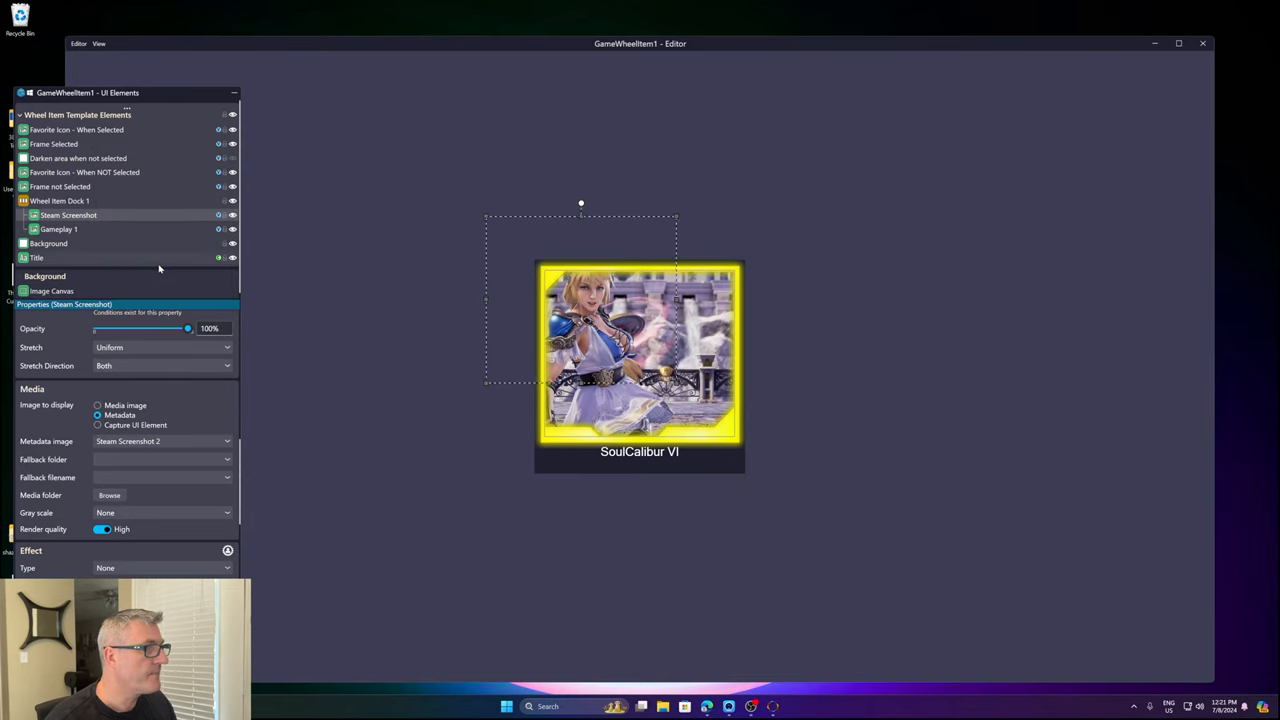
left_click(160, 441)
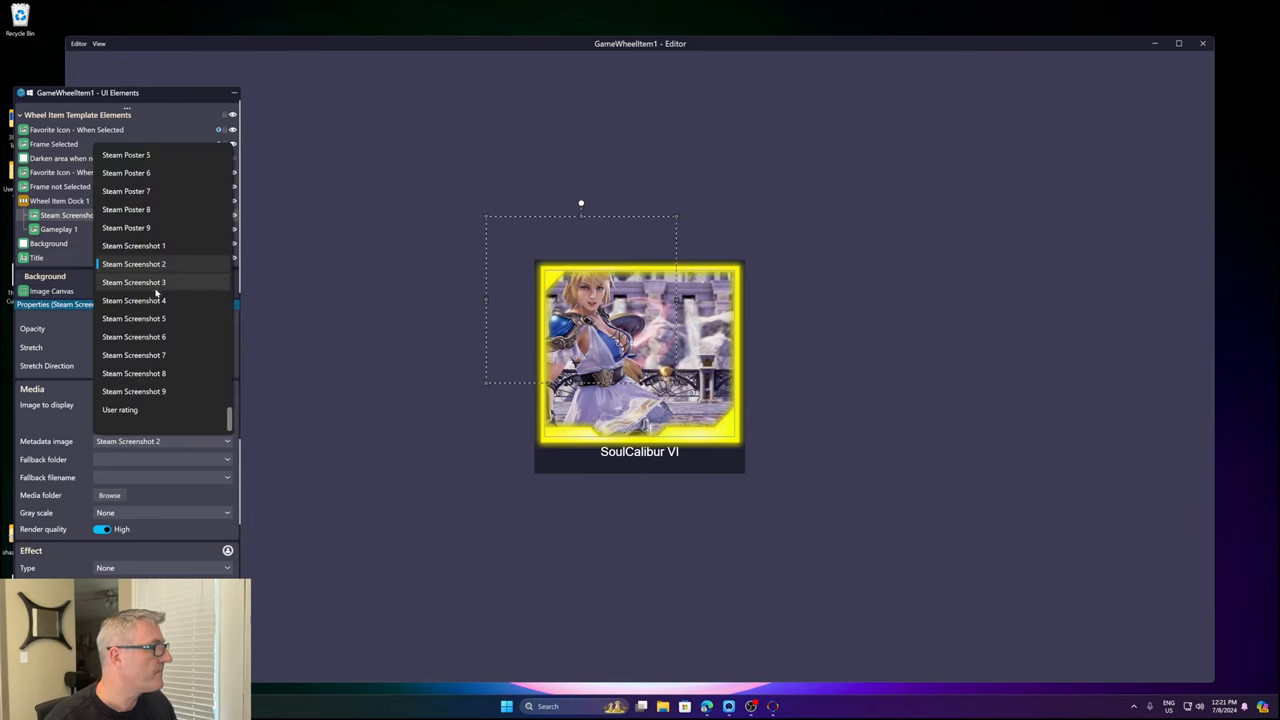
left_click(133, 245)
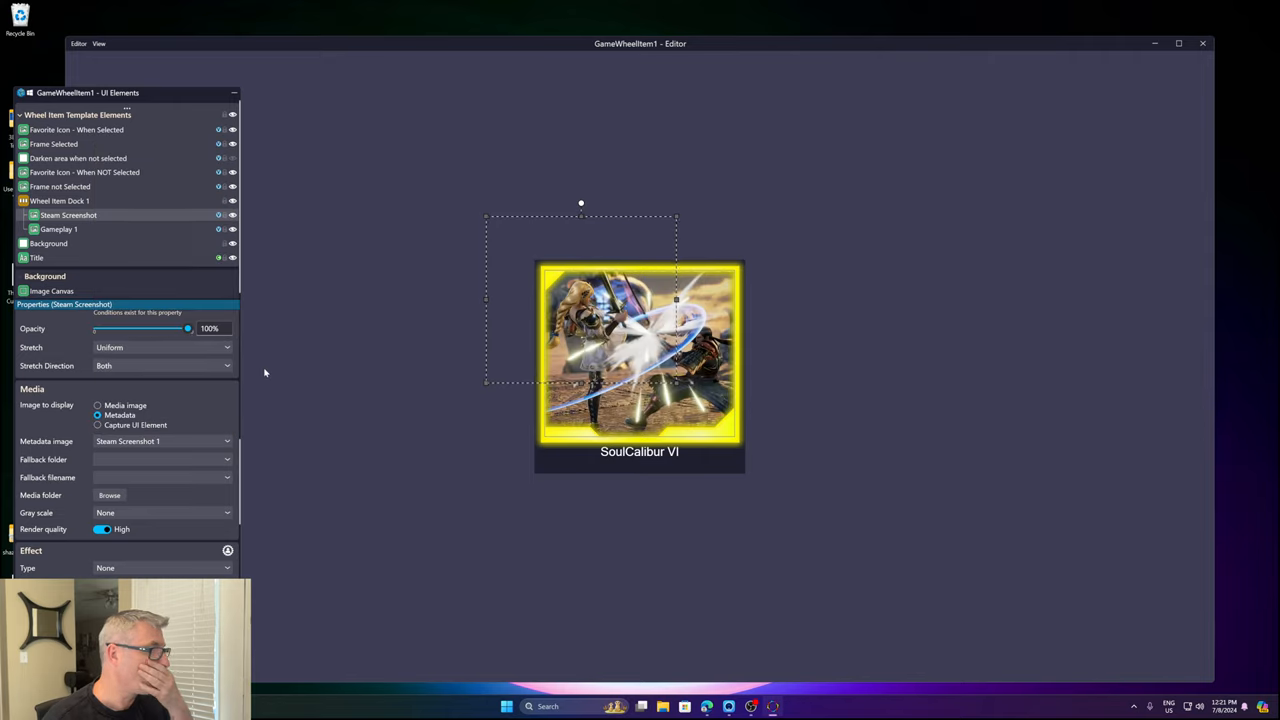
mouse_move(319, 409)
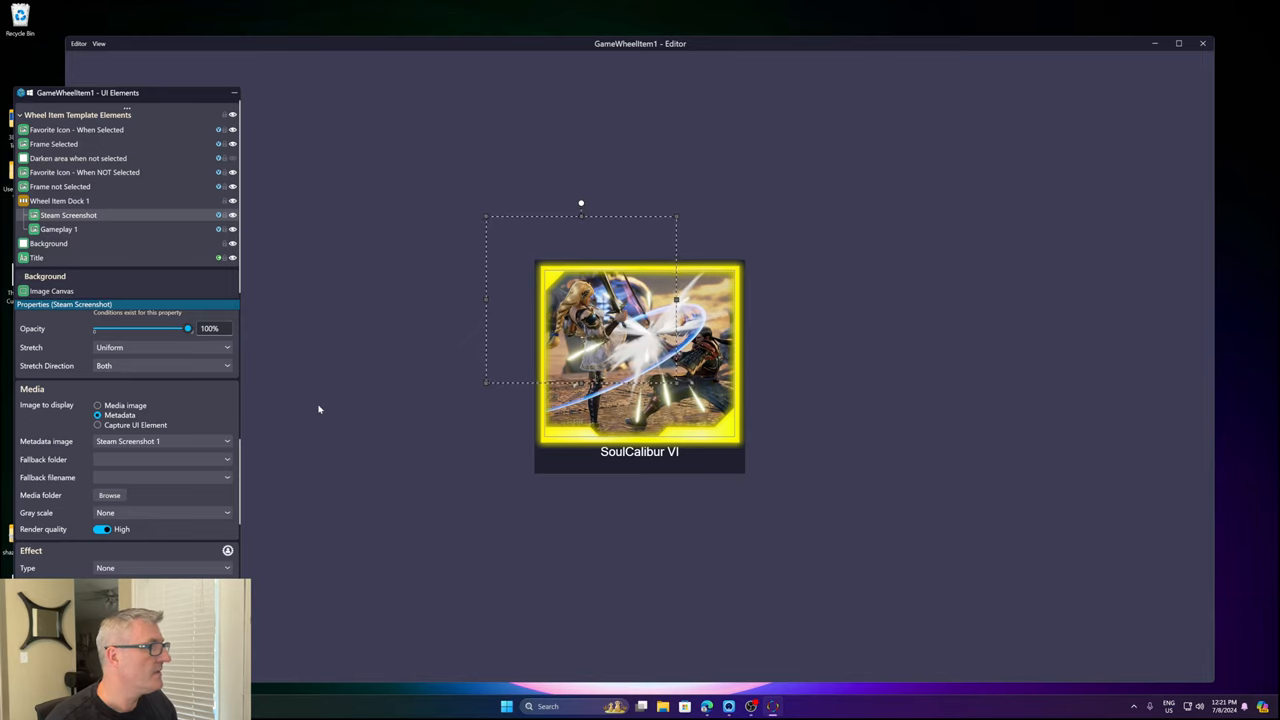
mouse_move(201, 397)
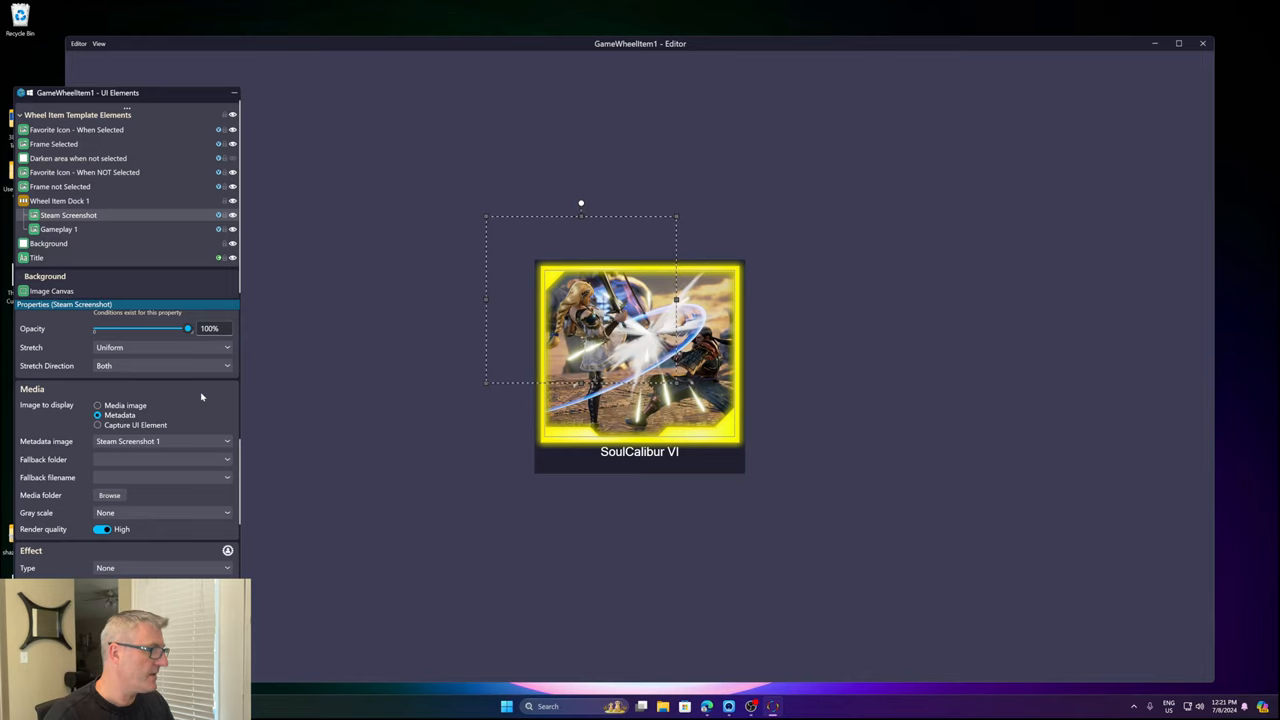
mouse_move(186, 215)
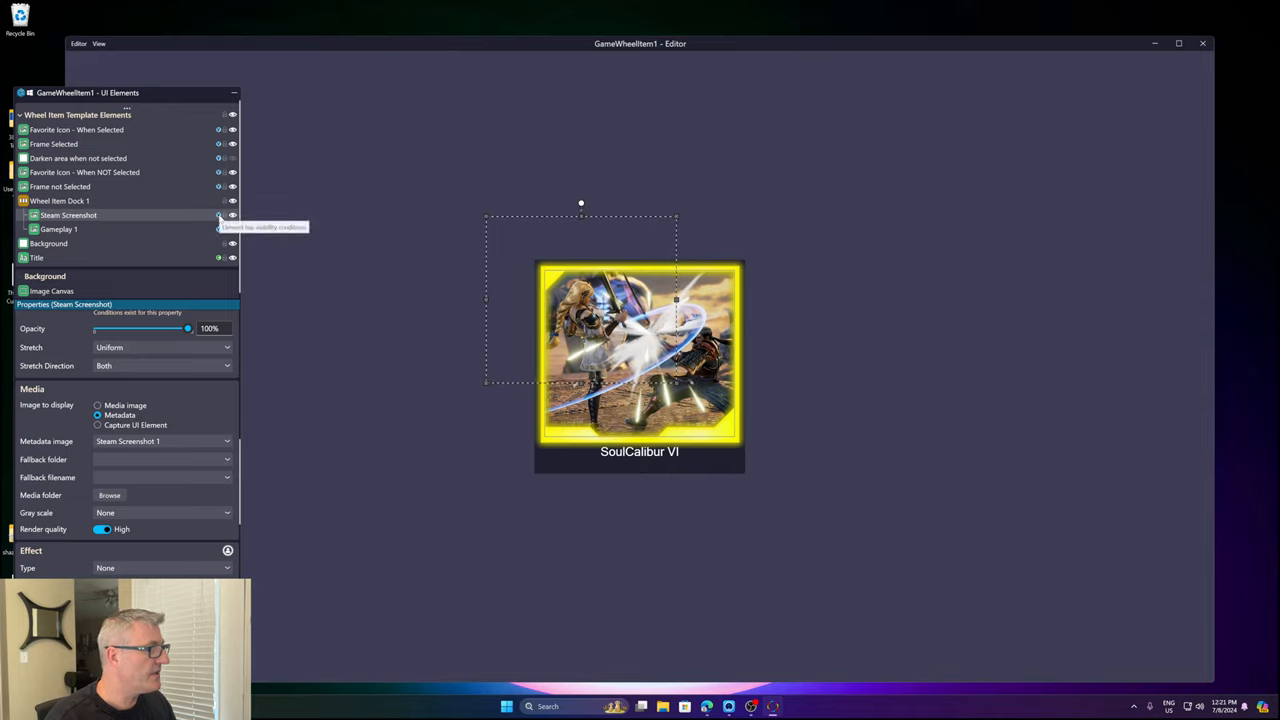
- Review Steam Screenshot and Gameplay 1 visibility conditions, then go to WallGamesView under Where Used
left_click(219, 215)
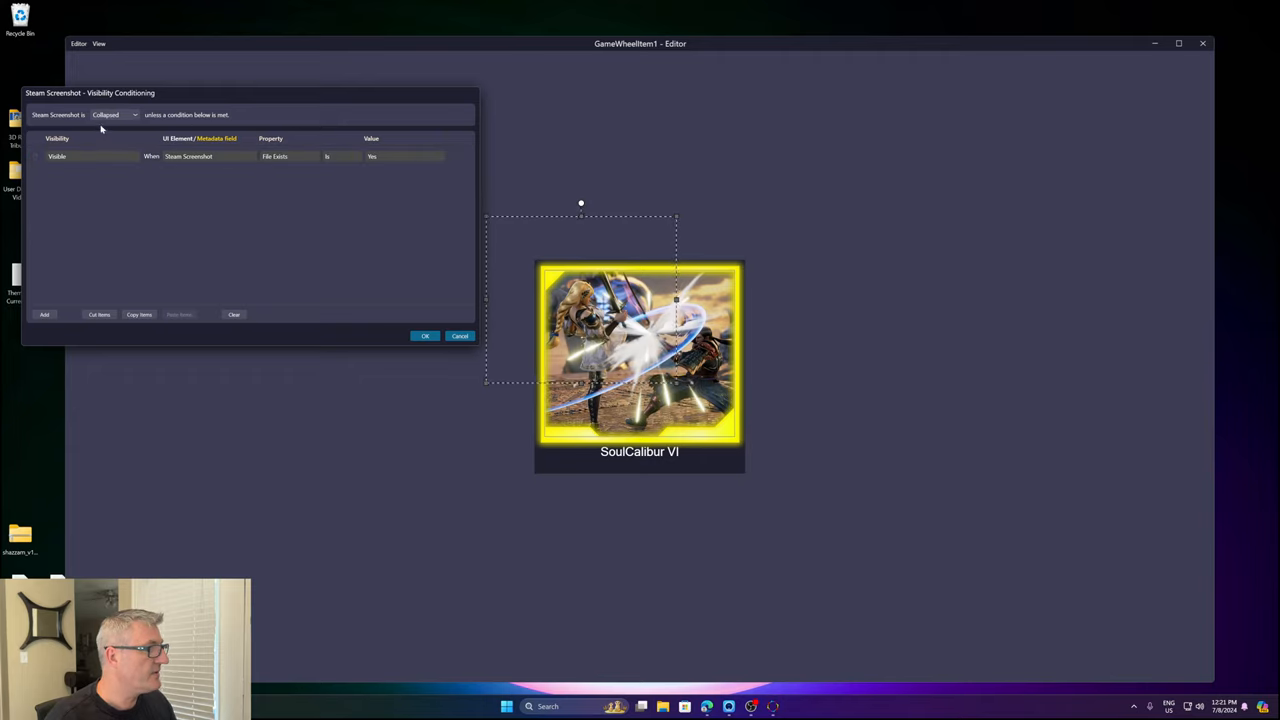
mouse_move(445, 308)
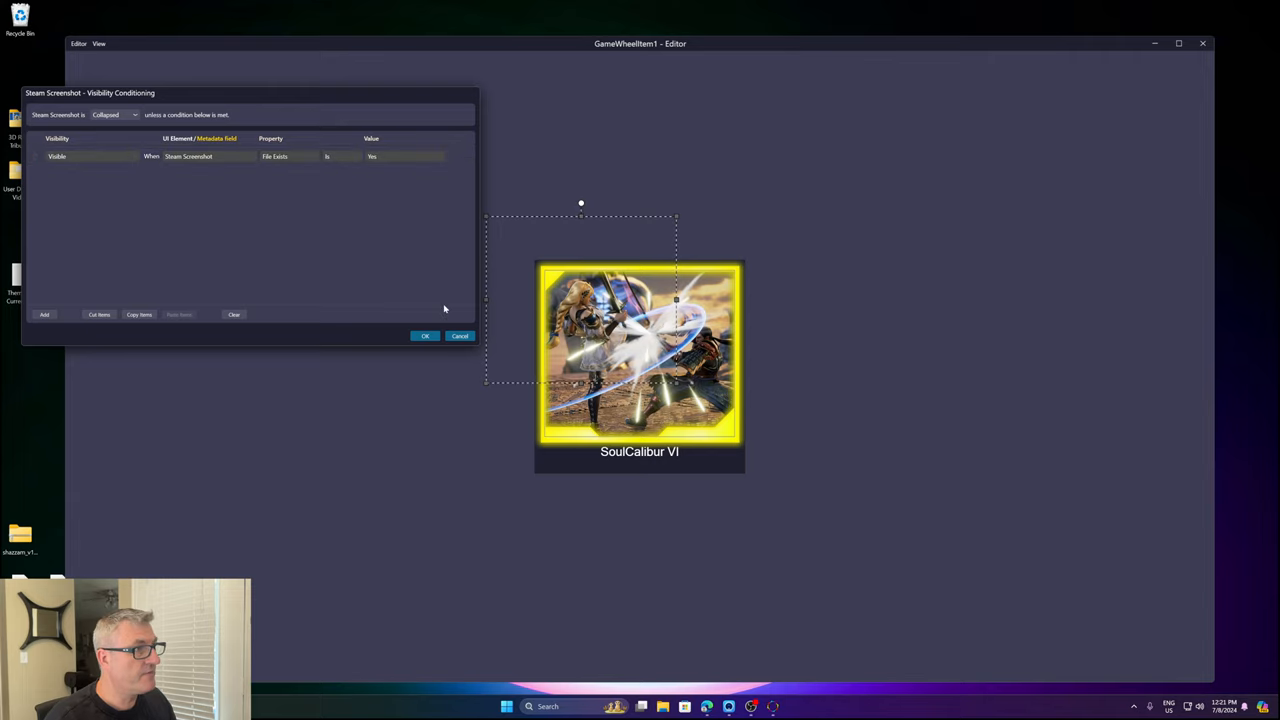
left_click(425, 335)
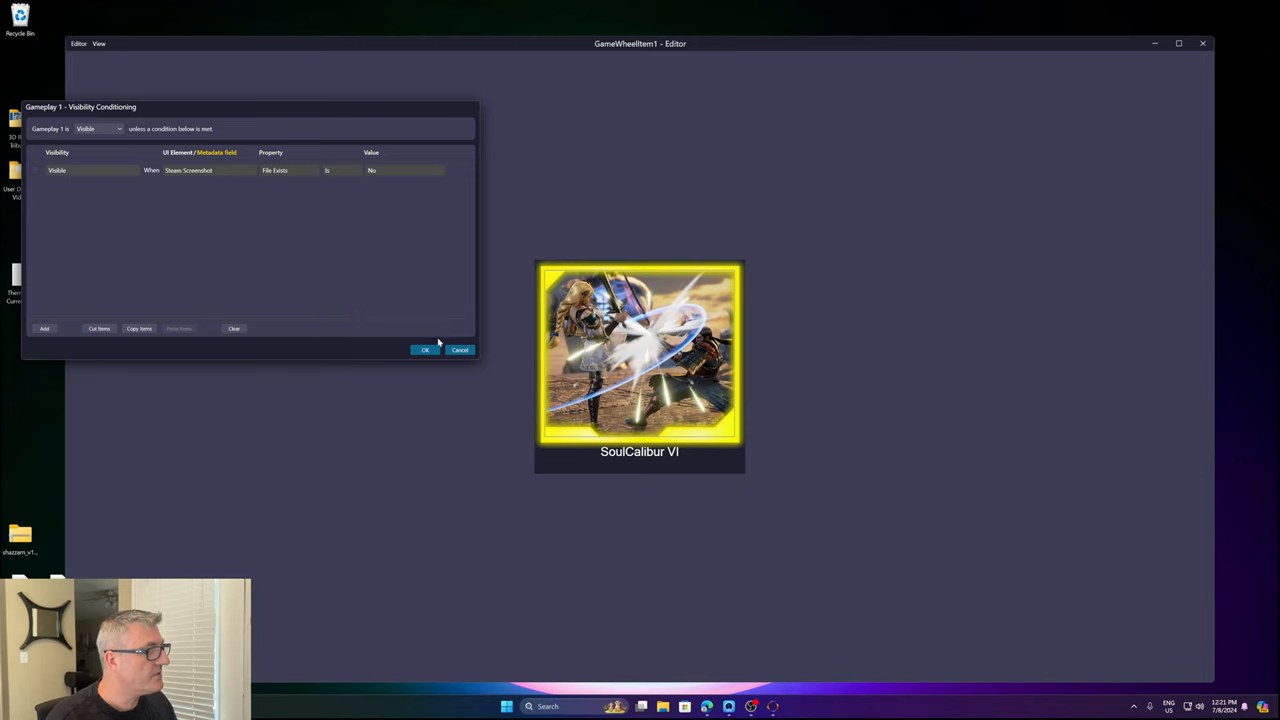
left_click(425, 349)
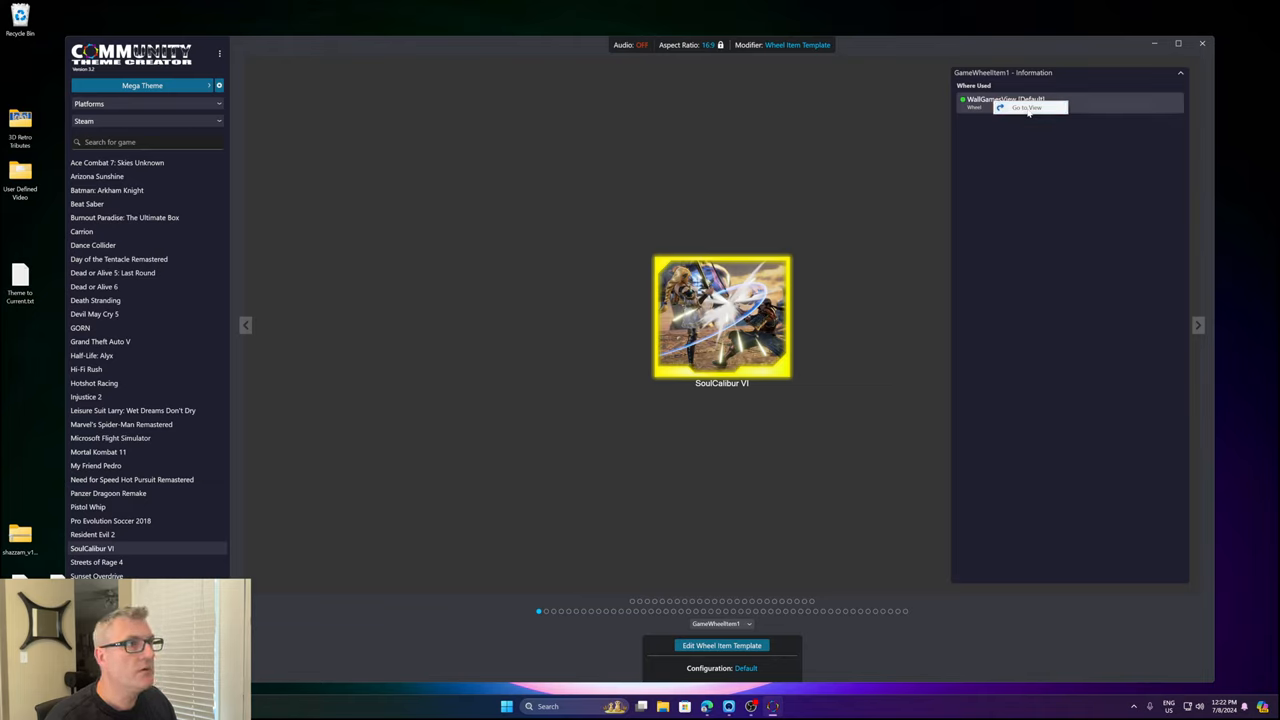
left_click(1025, 108)
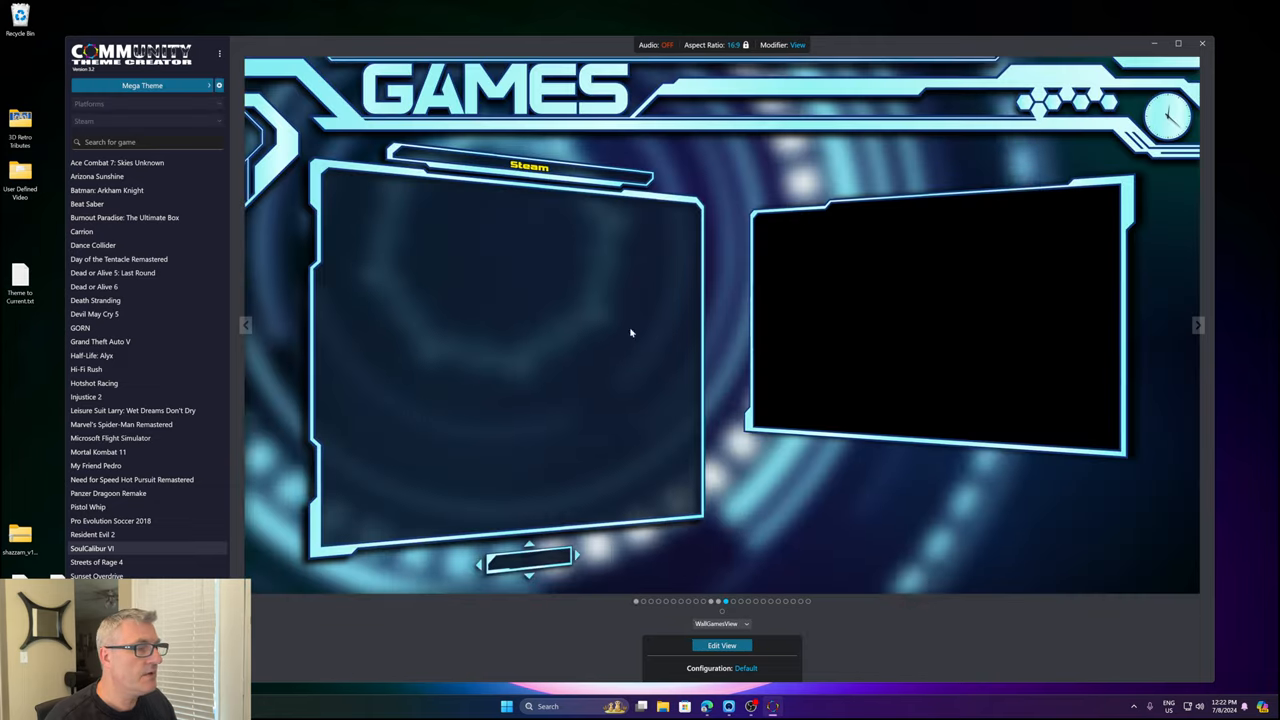